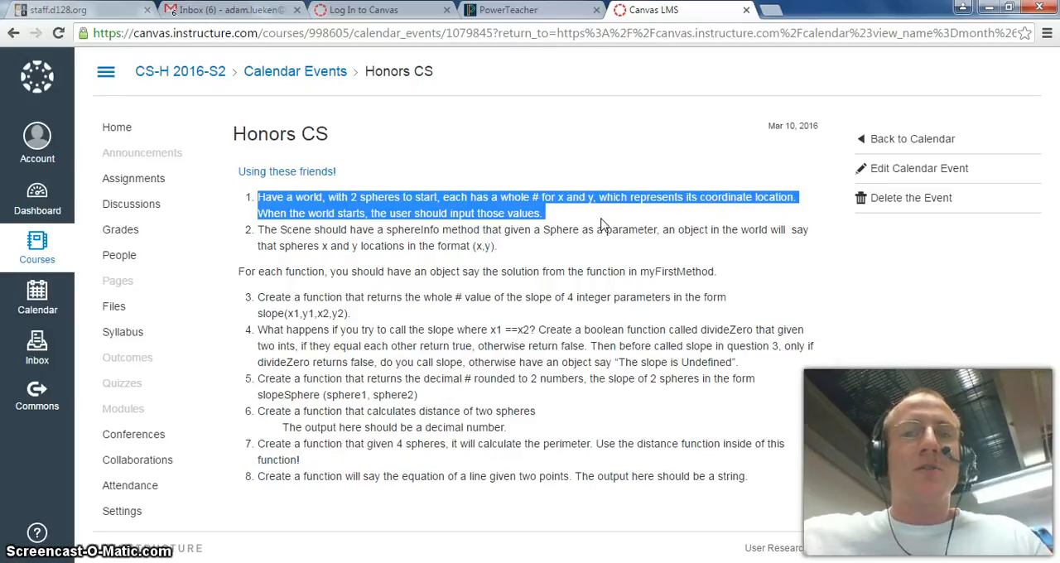
{"action": "mouse_move", "coordinate": [571, 186]}
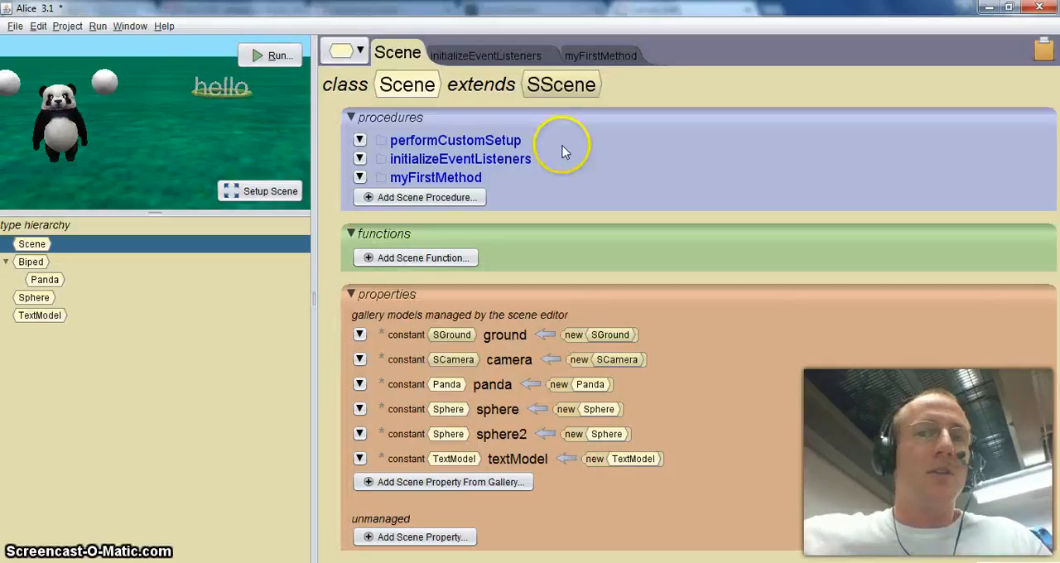
Add a WholeNumber property x to the Sphere class, initialized to 0
{"action": "left_click", "coordinate": [33, 298]}
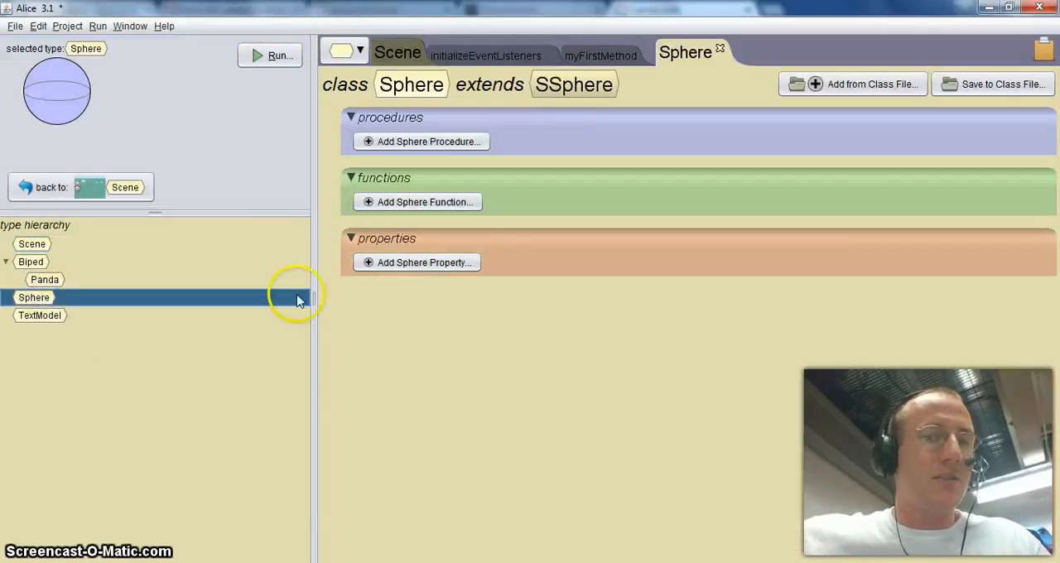
{"action": "left_click", "coordinate": [418, 261]}
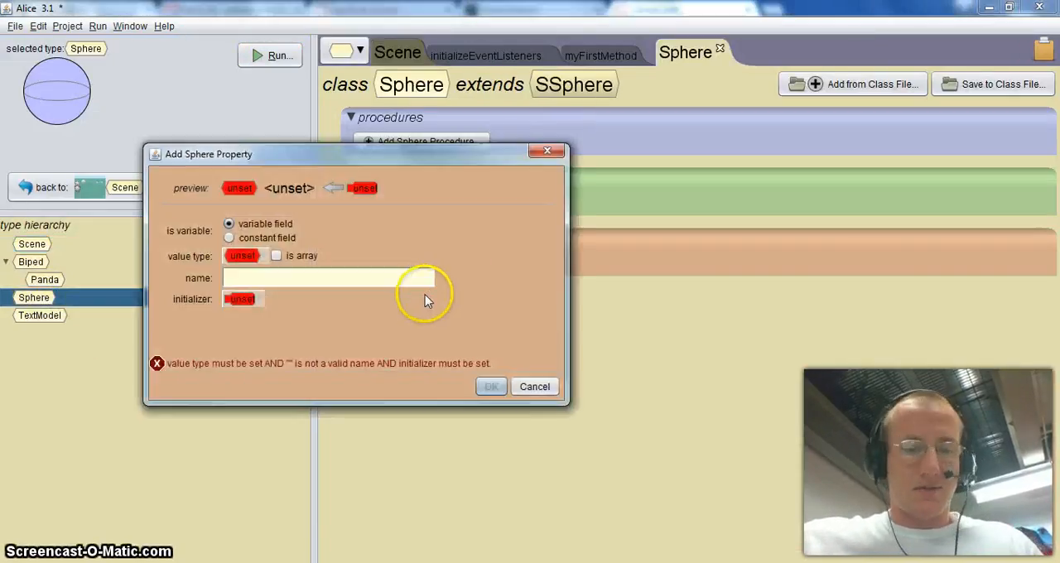
{"action": "left_click", "coordinate": [242, 255]}
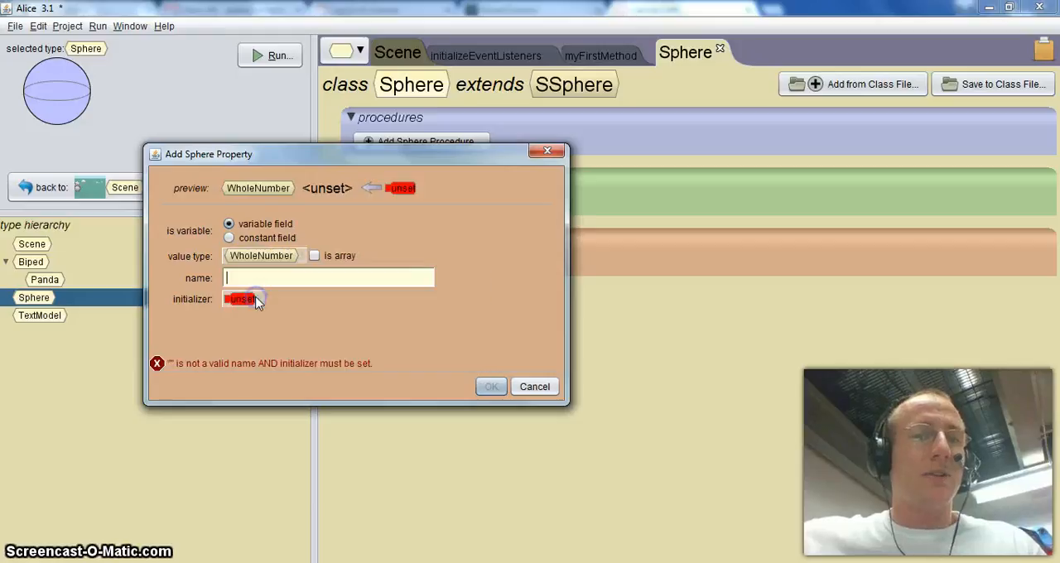
{"action": "left_click", "coordinate": [242, 298]}
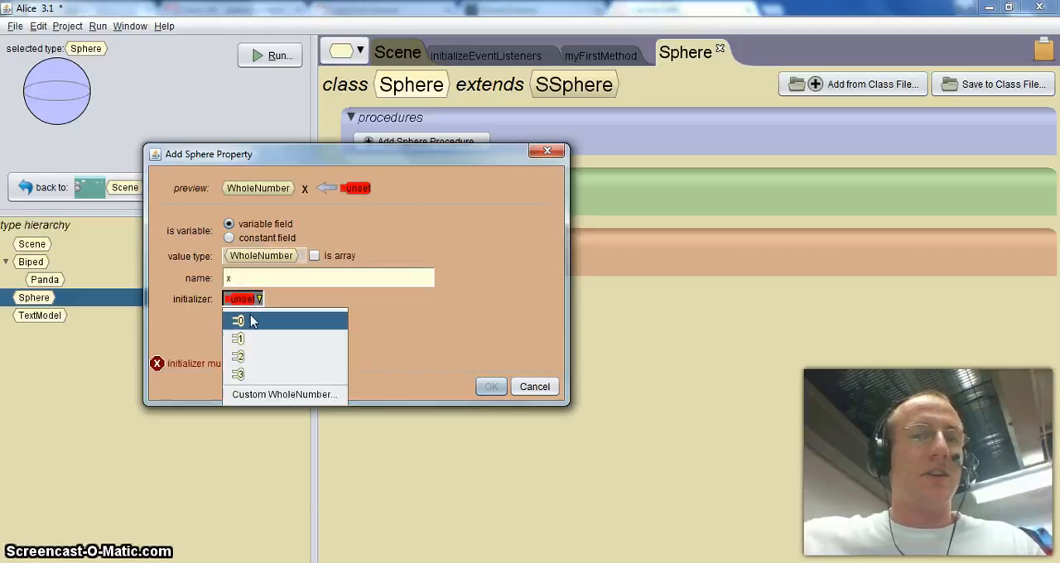
{"action": "left_click", "coordinate": [239, 321]}
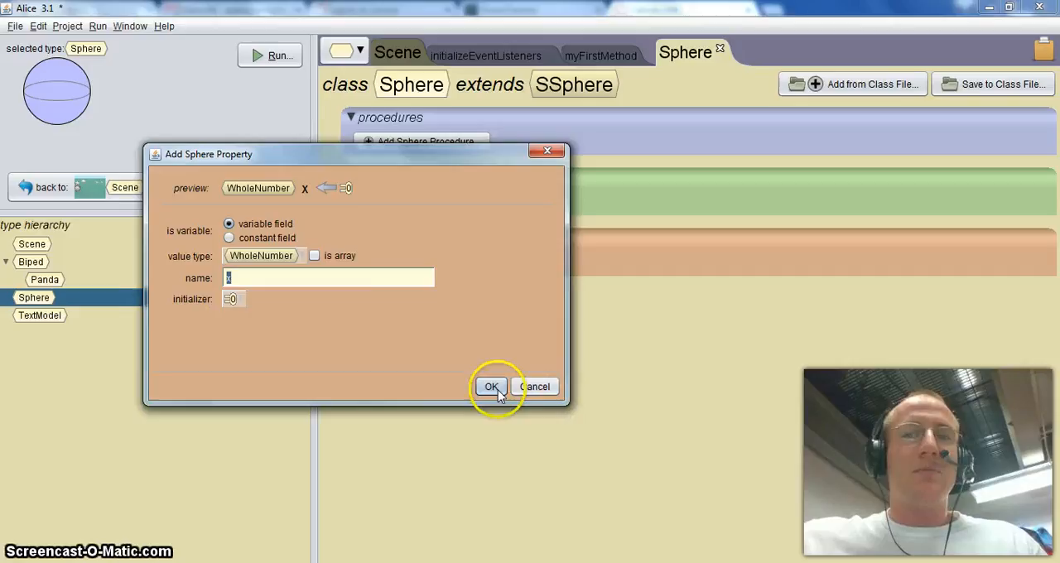
{"action": "left_click", "coordinate": [490, 387]}
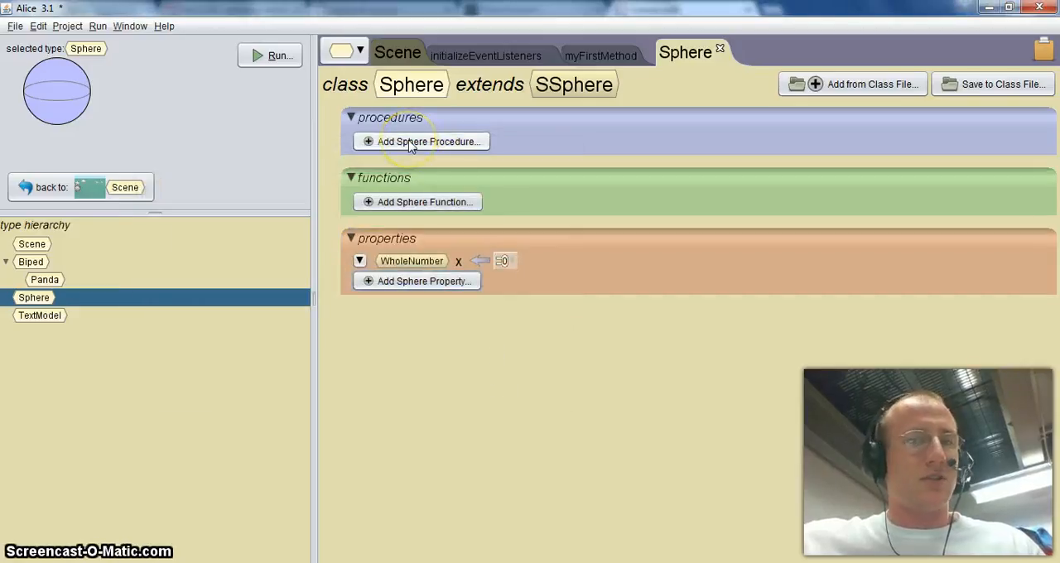
{"action": "mouse_move", "coordinate": [447, 285]}
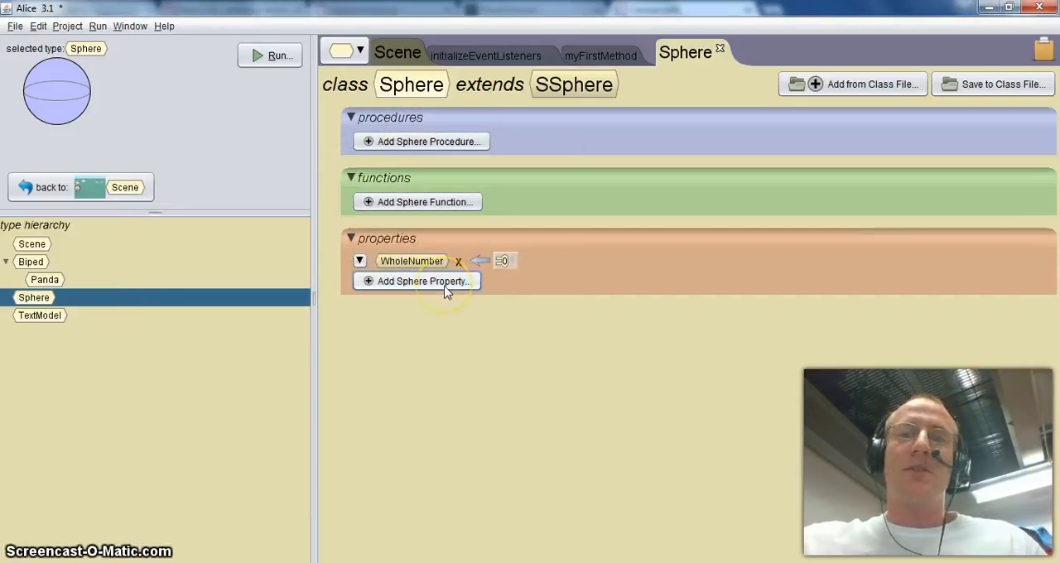
Add a second WholeNumber property y to Sphere, initialized to 0
{"action": "left_click", "coordinate": [421, 281]}
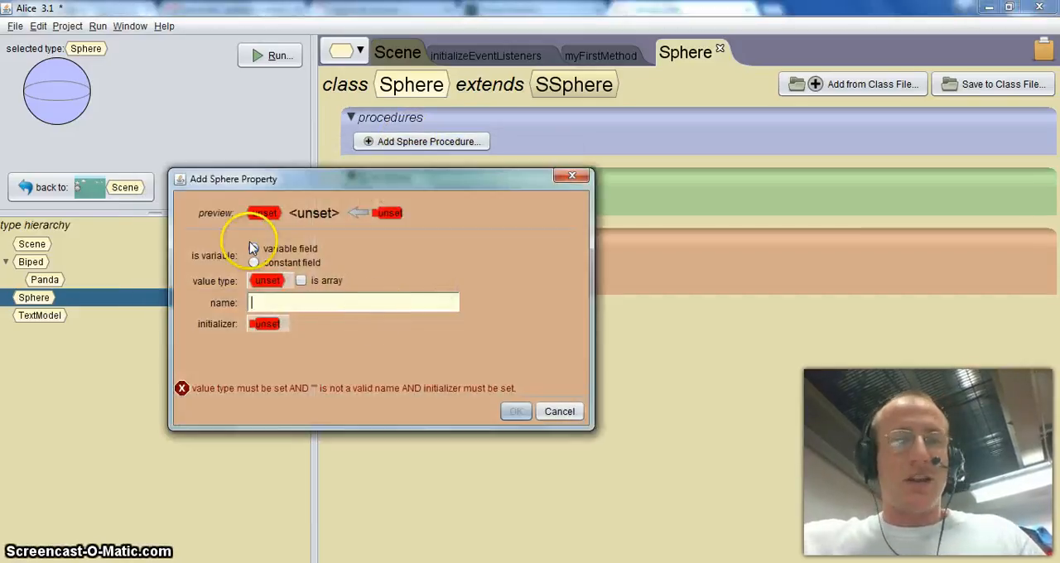
{"action": "left_click", "coordinate": [266, 280]}
{"action": "type", "text": "y"}
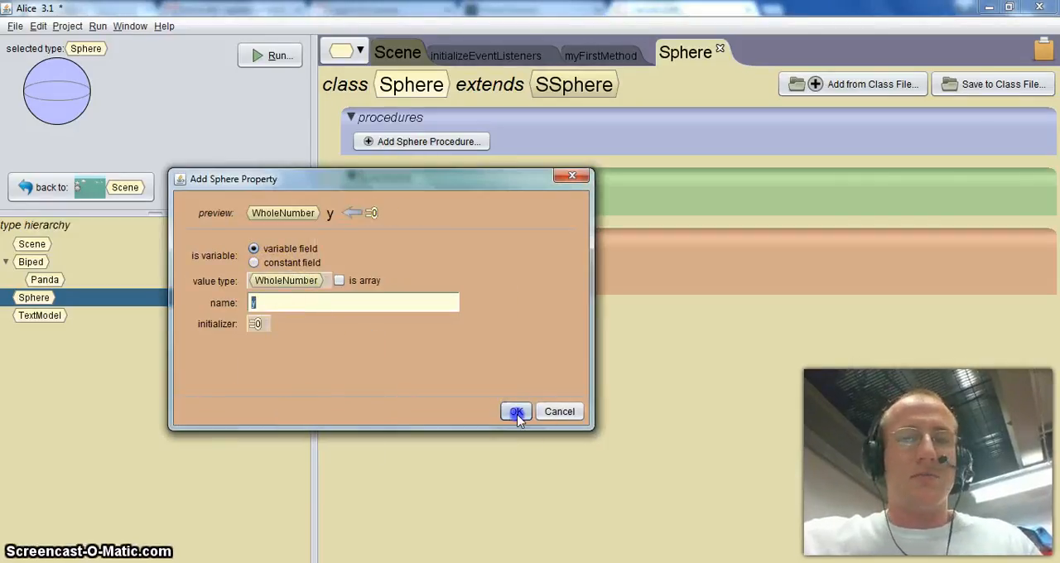
{"action": "left_click", "coordinate": [515, 411]}
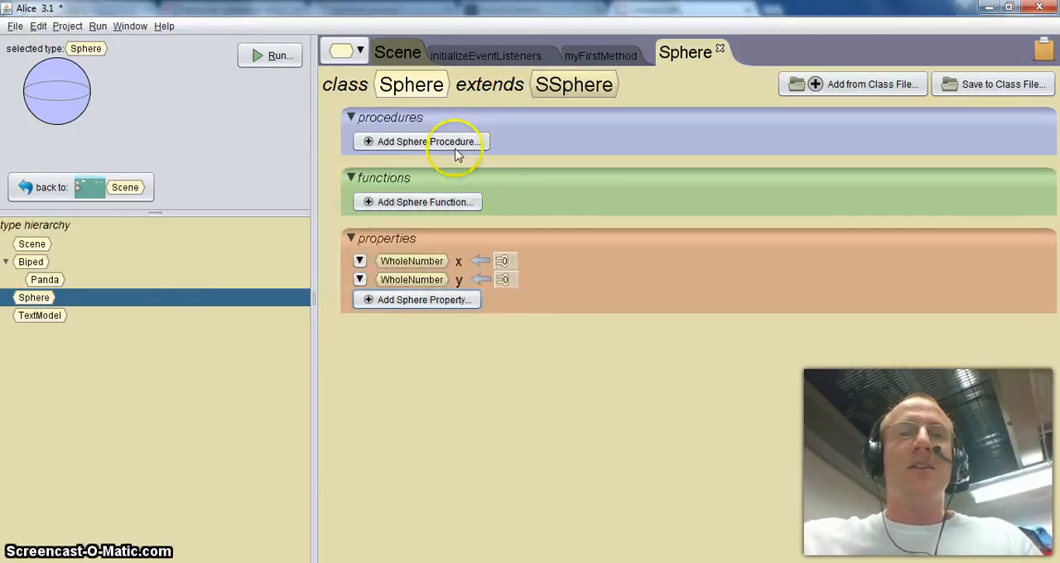
{"action": "mouse_move", "coordinate": [53, 129]}
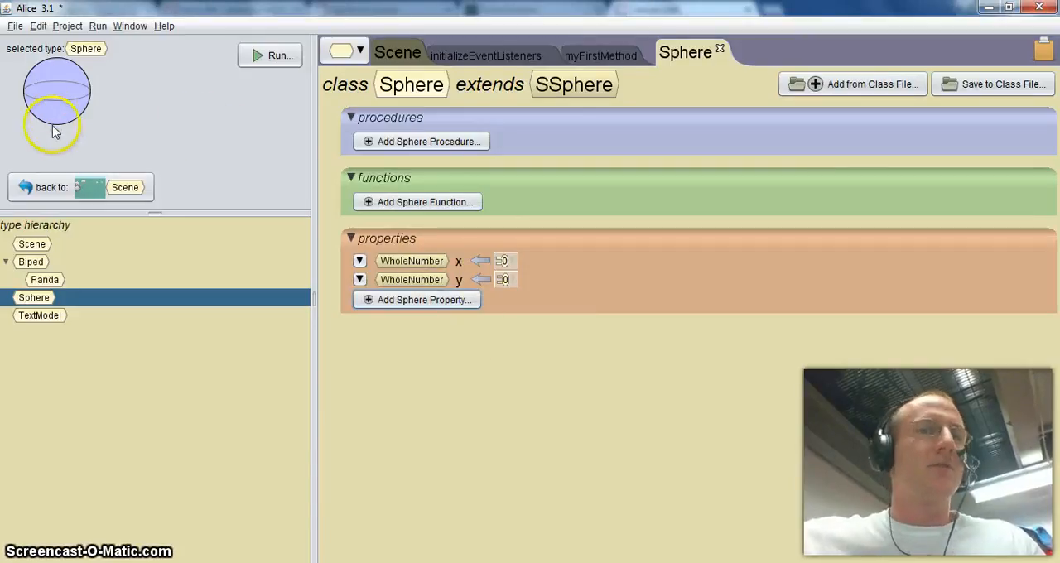
{"action": "mouse_move", "coordinate": [609, 189]}
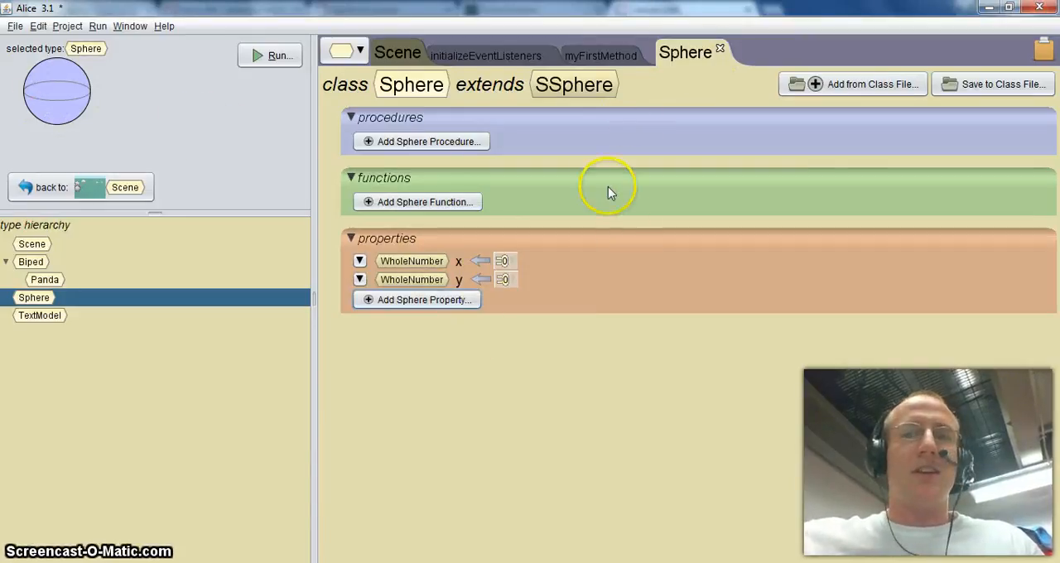
{"action": "mouse_move", "coordinate": [427, 140]}
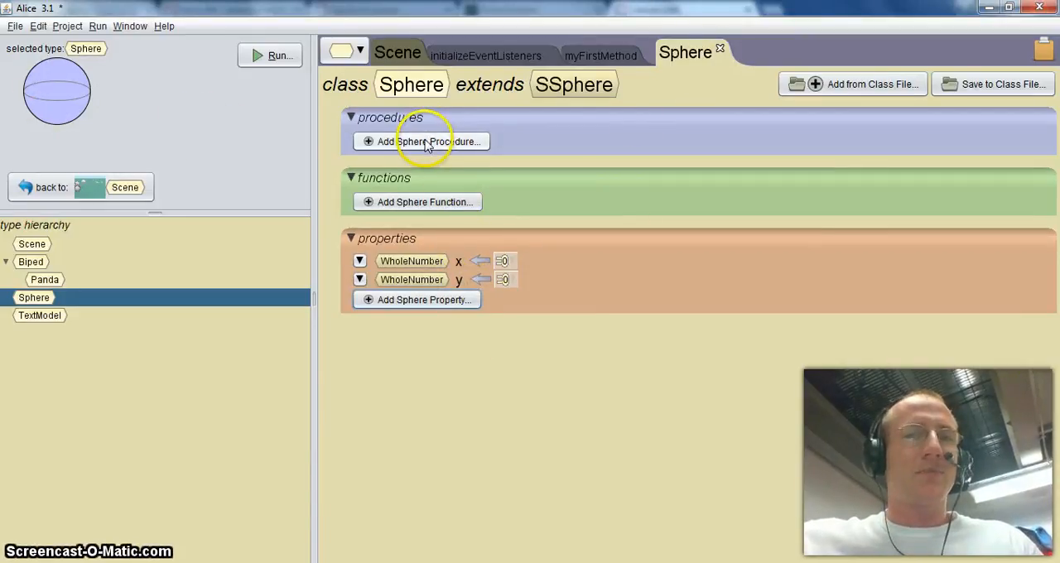
Have the Sphere constructor call setX and setY with value 0 each
{"action": "left_click", "coordinate": [421, 141]}
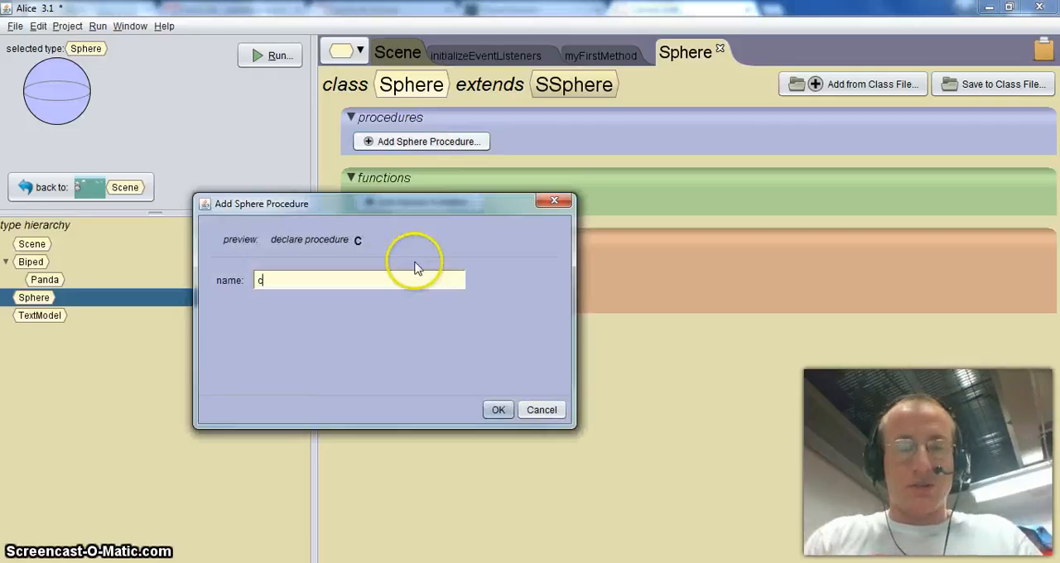
{"action": "left_click", "coordinate": [541, 411]}
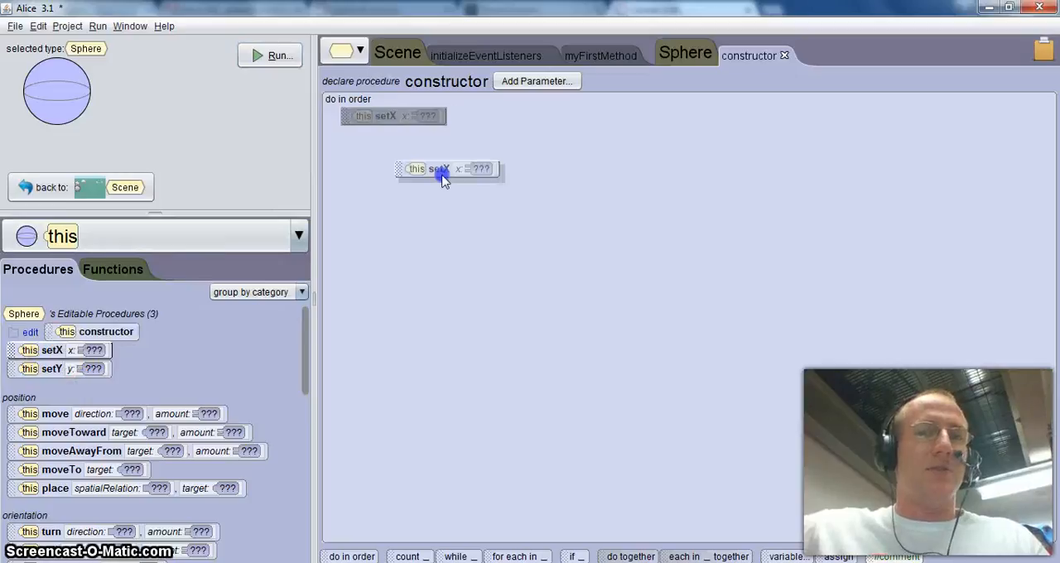
{"action": "left_click", "coordinate": [480, 169]}
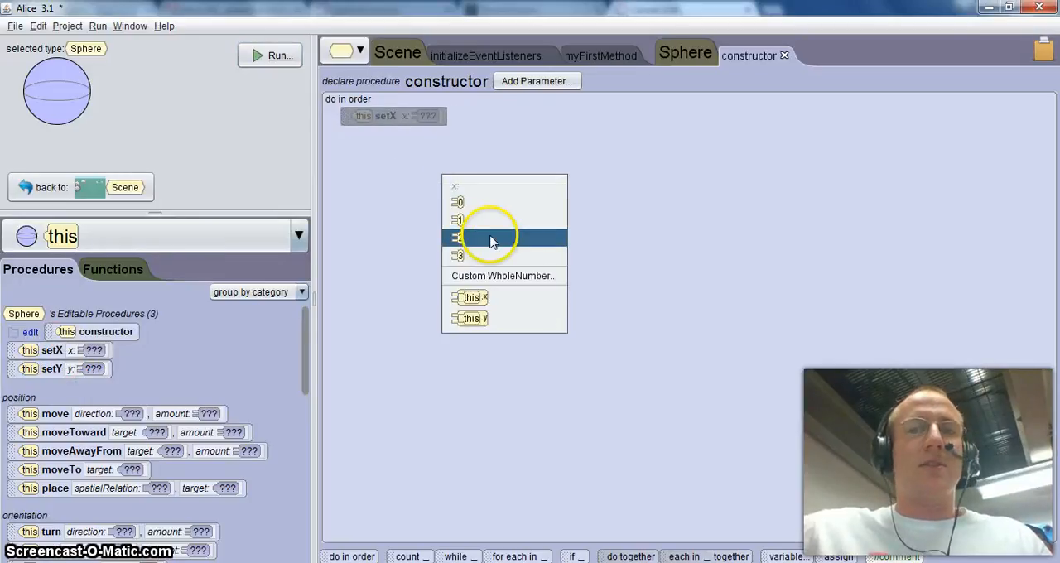
{"action": "left_click", "coordinate": [460, 202]}
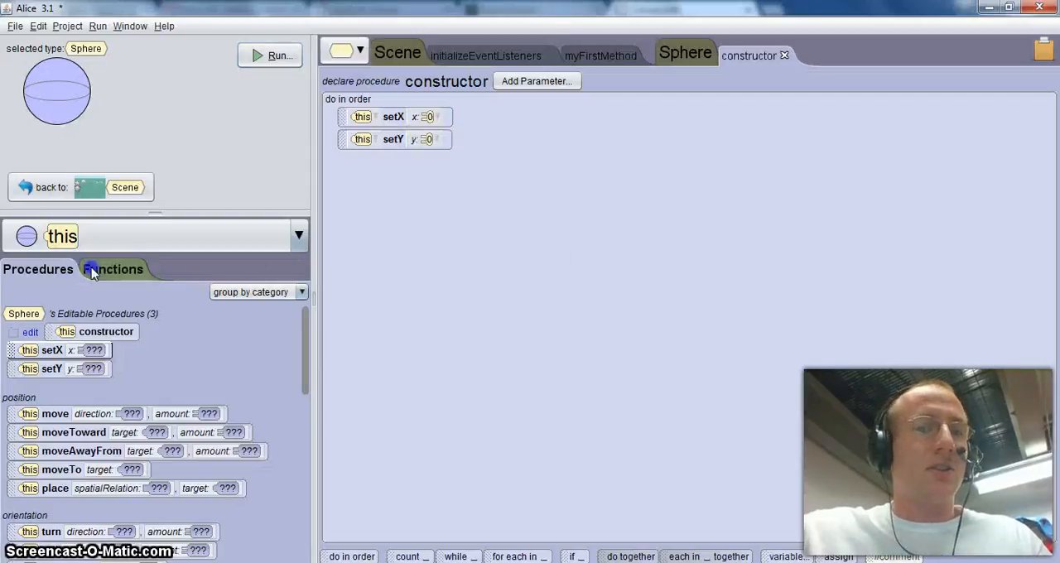
Set x from getIntegerFromUser with the custom prompt 'What is the x value?'
{"action": "left_click", "coordinate": [113, 268]}
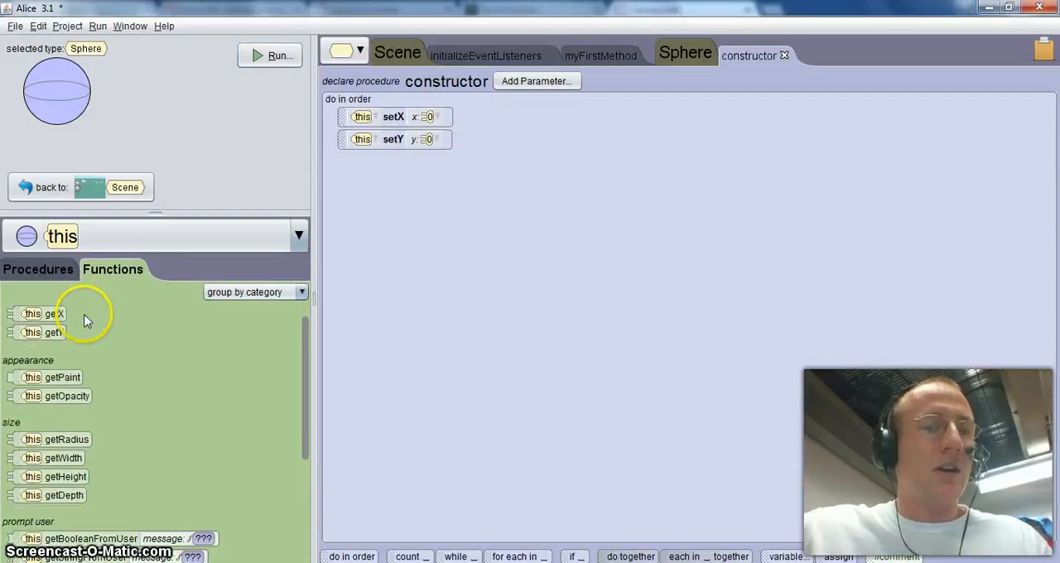
{"action": "scroll", "scroll_direction": "down", "scroll_amount": 3}
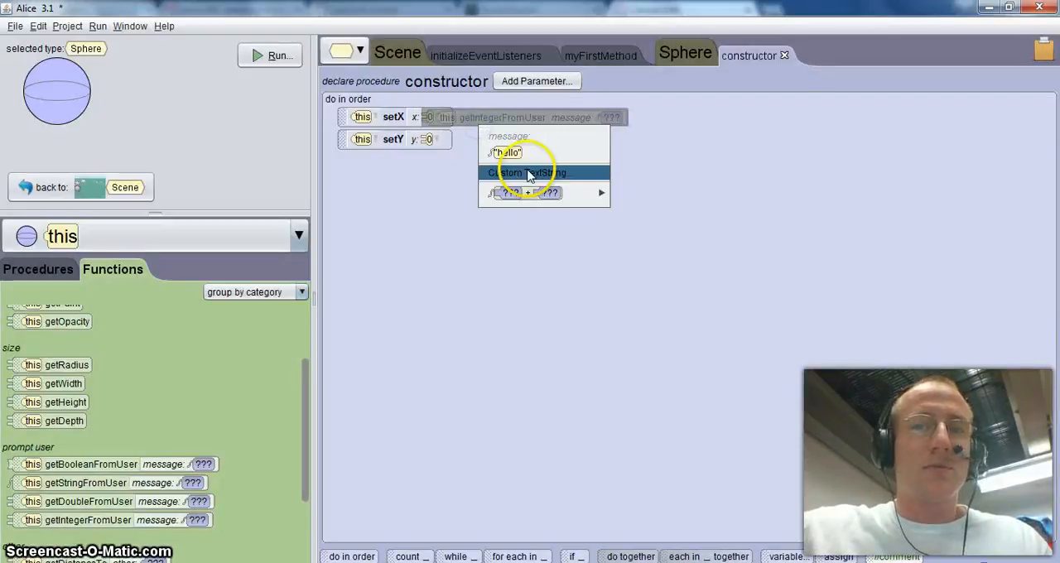
{"action": "left_click", "coordinate": [526, 173]}
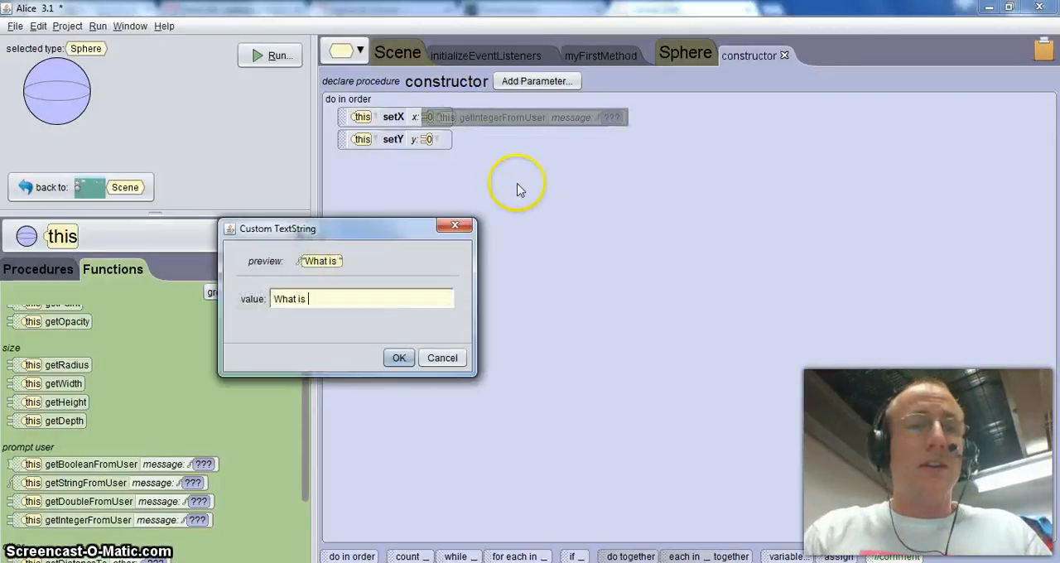
{"action": "type", "text": "the x value?"}
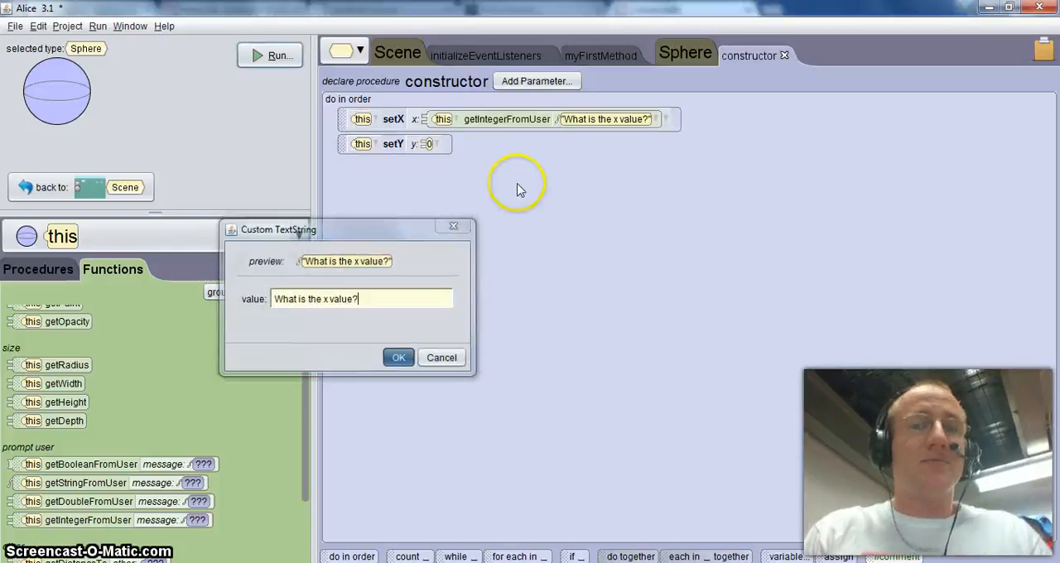
{"action": "left_click", "coordinate": [398, 357]}
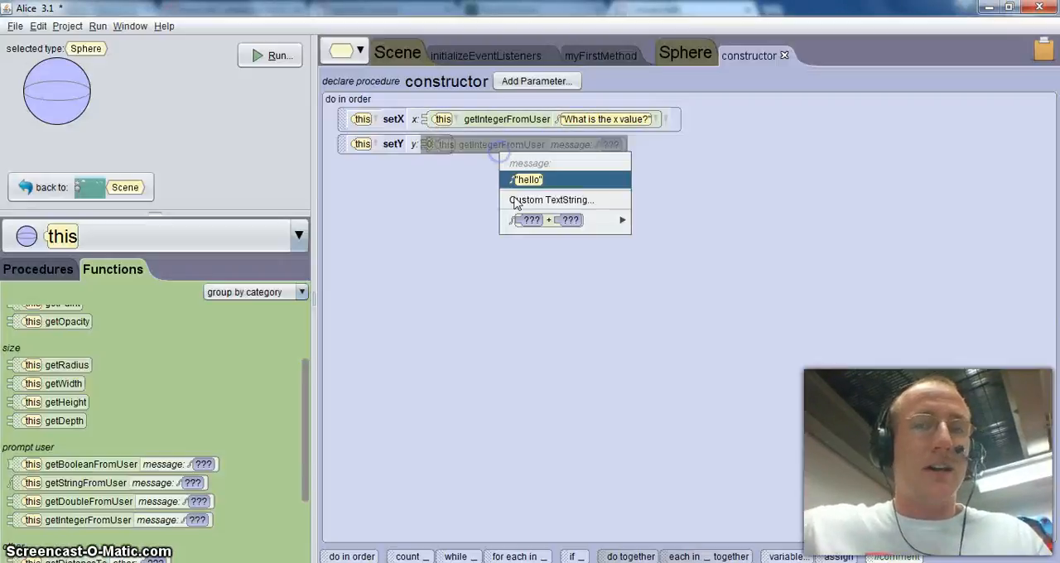
Set y from getIntegerFromUser with the custom prompt 'What is the y value?'
{"action": "left_click", "coordinate": [550, 199]}
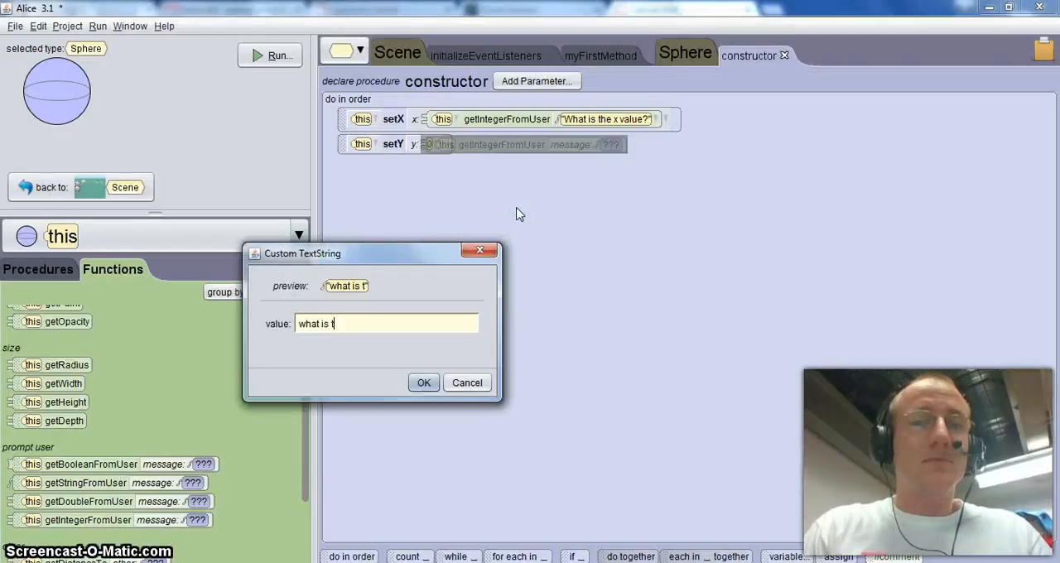
{"action": "left_click", "coordinate": [424, 381]}
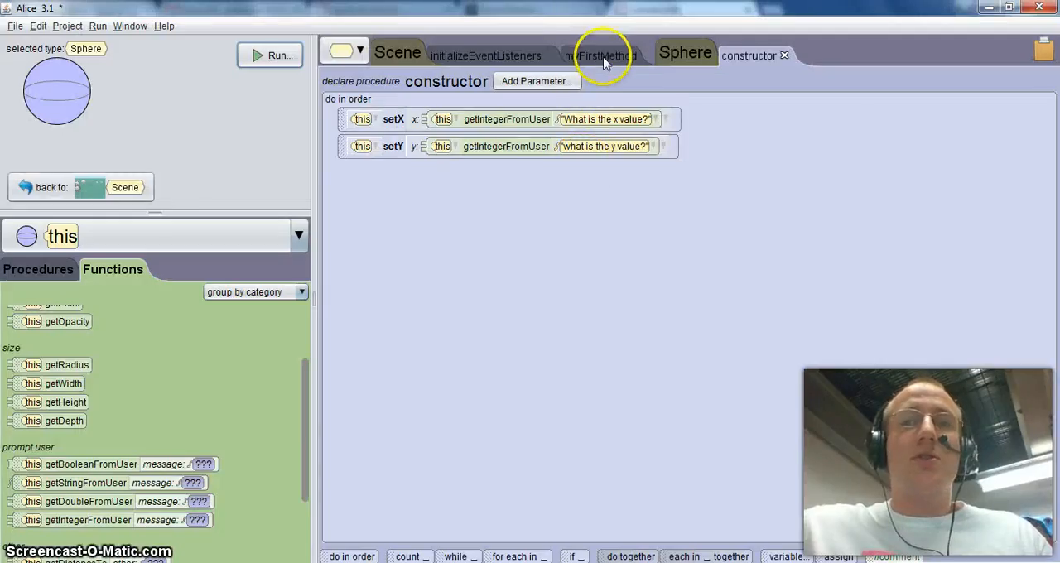
Add a call to this.sphere's constructor in myFirstMethod
{"action": "left_click", "coordinate": [600, 57]}
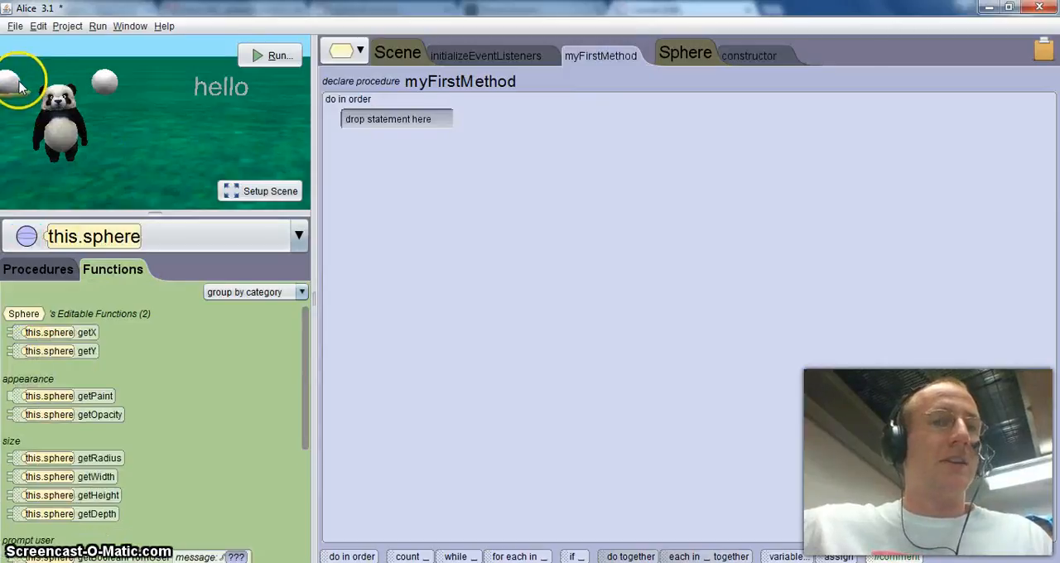
{"action": "left_click", "coordinate": [37, 269]}
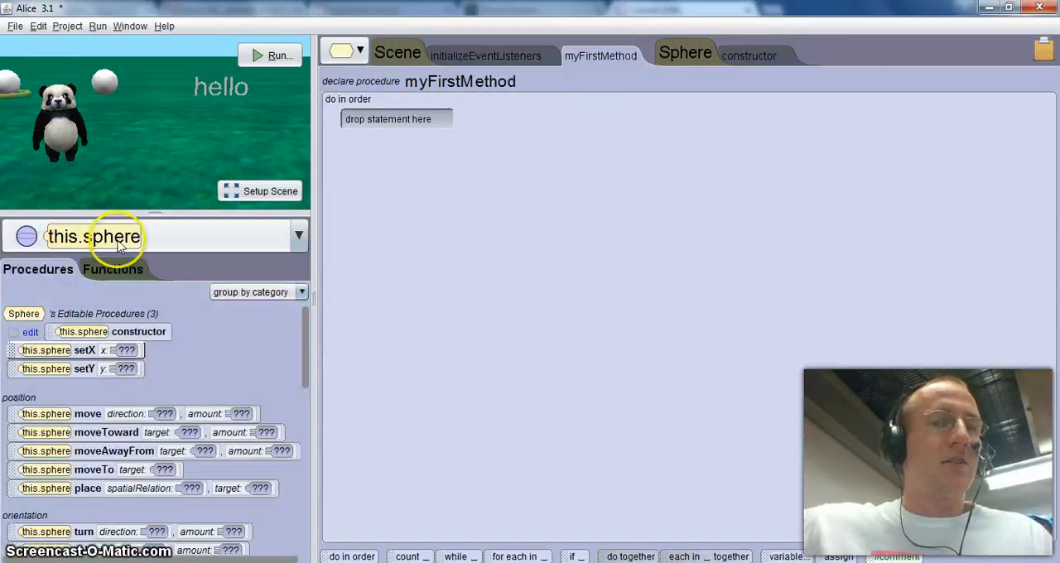
{"action": "left_click_drag", "start_coordinate": [83, 331], "coordinate": [409, 116]}
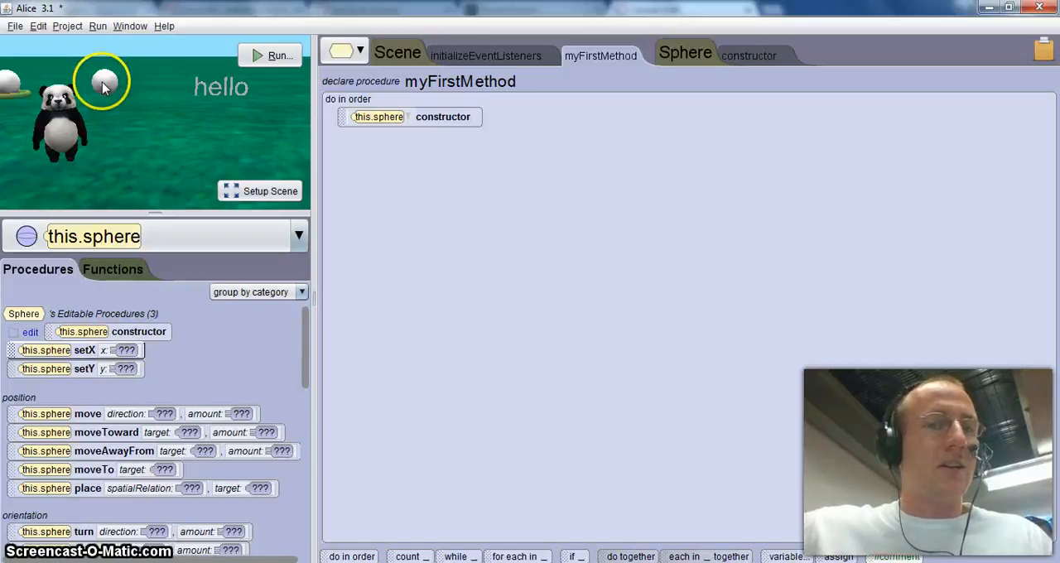
Add a call to this.sphere2's constructor in myFirstMethod as well
{"action": "left_click", "coordinate": [298, 235]}
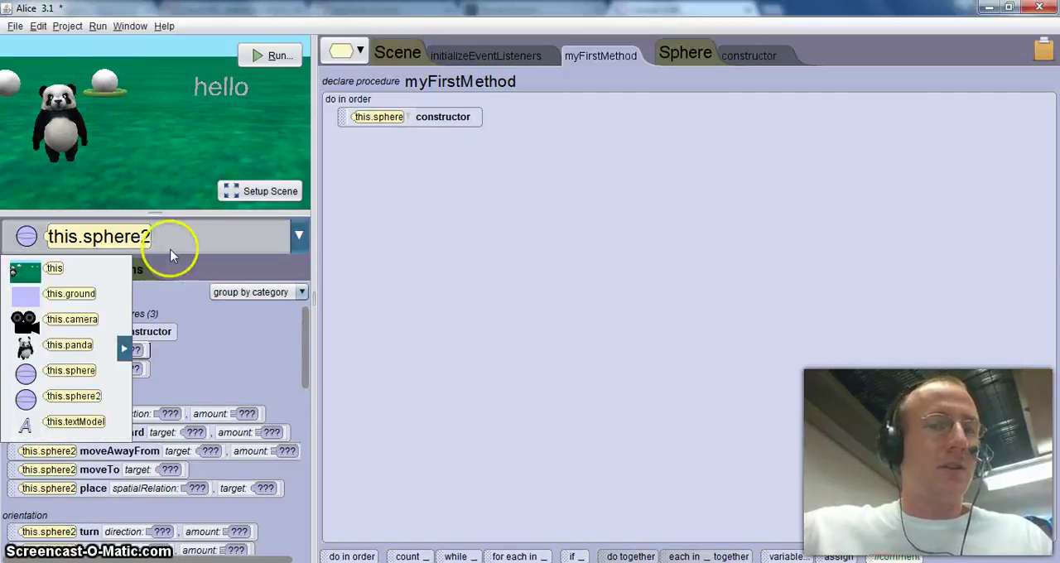
{"action": "left_click", "coordinate": [73, 396]}
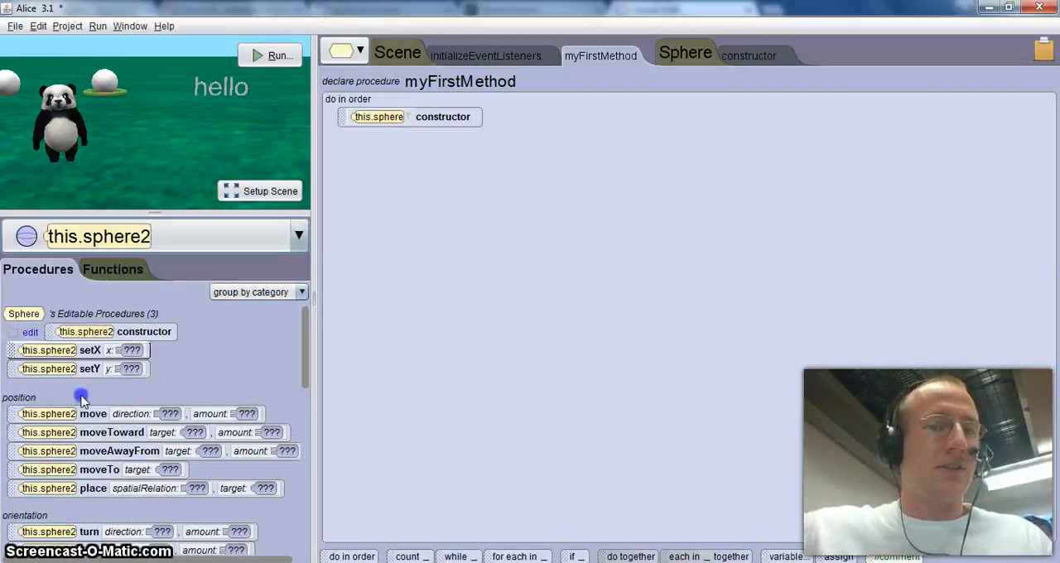
{"action": "left_click_drag", "start_coordinate": [86, 331], "coordinate": [411, 139]}
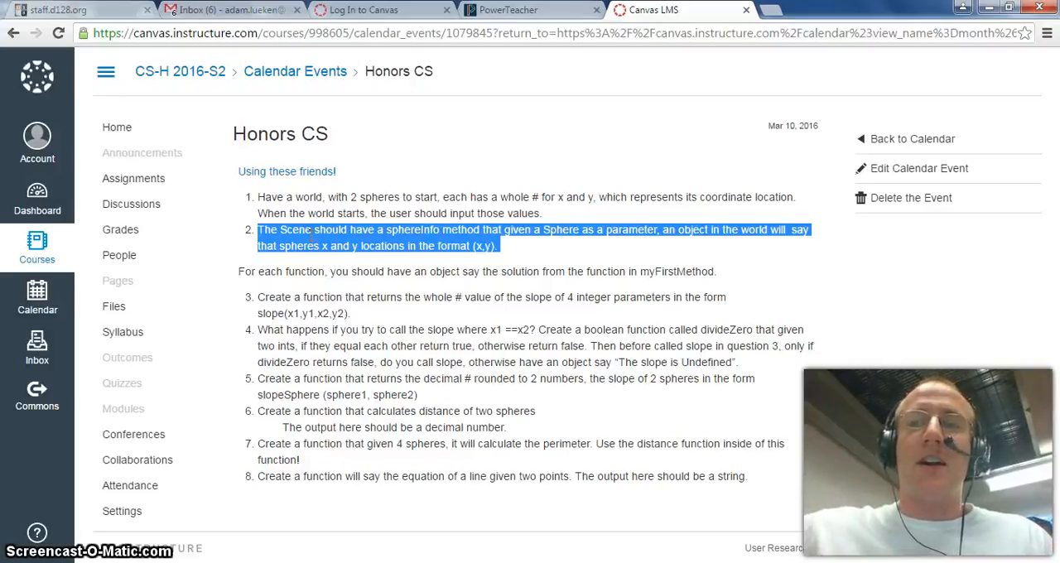
{"action": "mouse_move", "coordinate": [555, 245]}
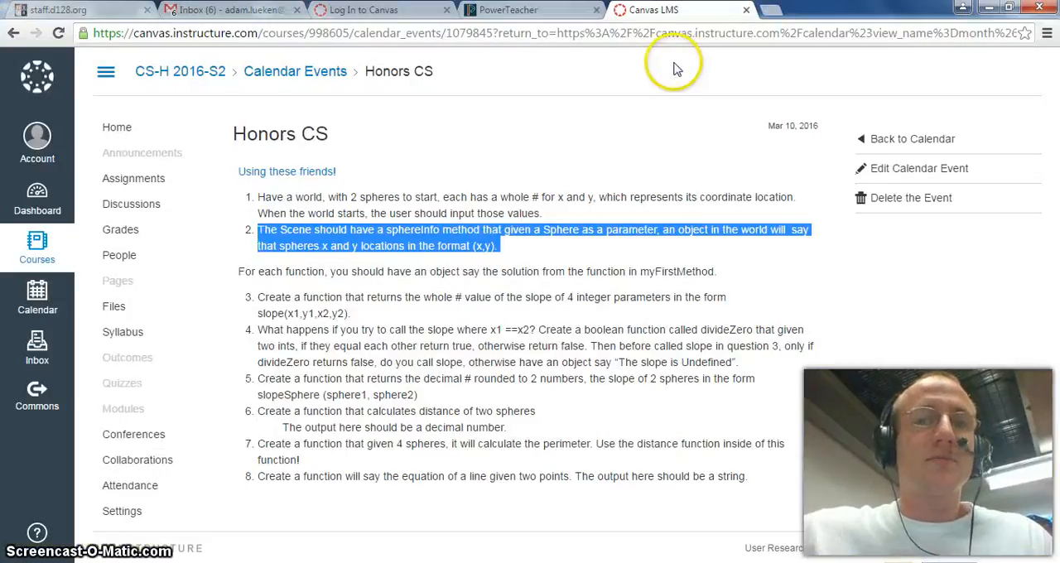
{"action": "mouse_move", "coordinate": [409, 269]}
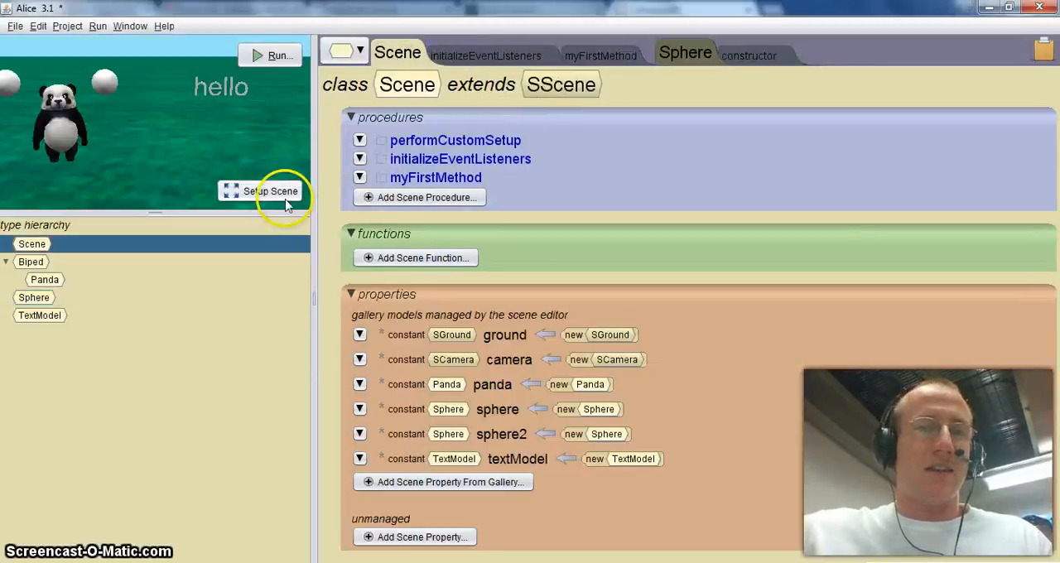
Create a new Scene procedure named sphereTalk
{"action": "left_click", "coordinate": [427, 197]}
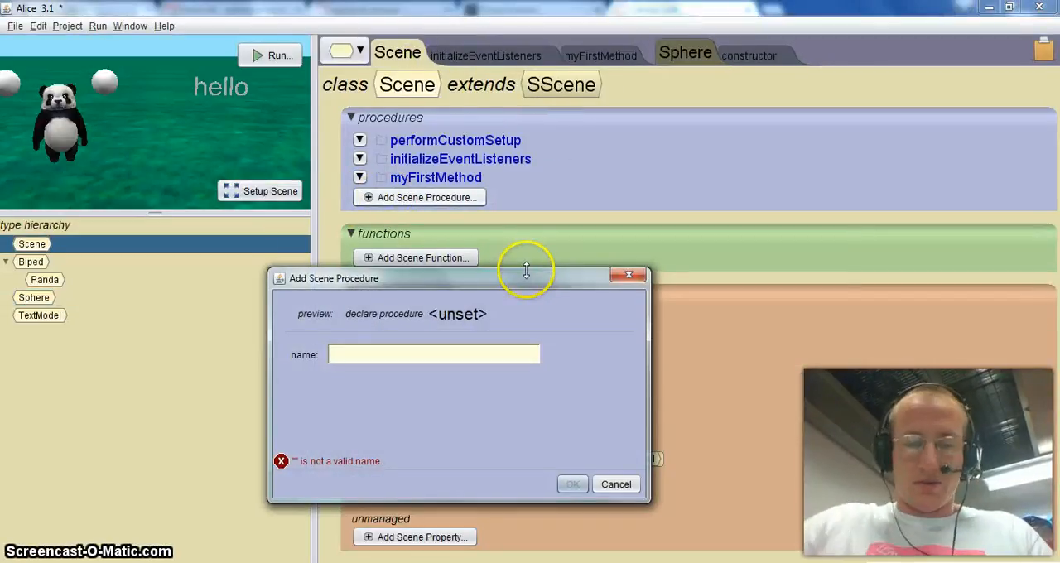
{"action": "type", "text": "sphereT"}
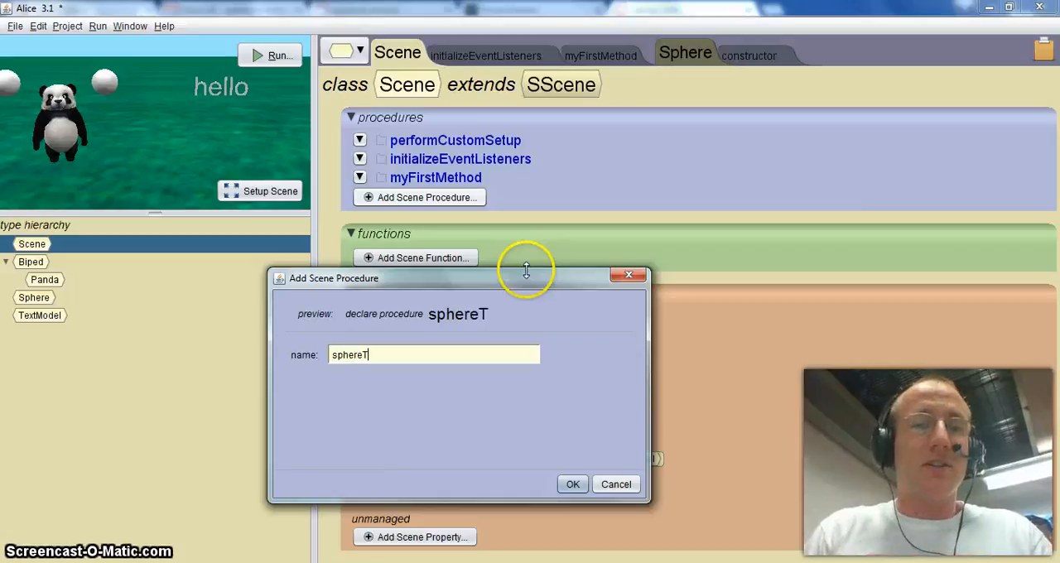
{"action": "left_click", "coordinate": [573, 484]}
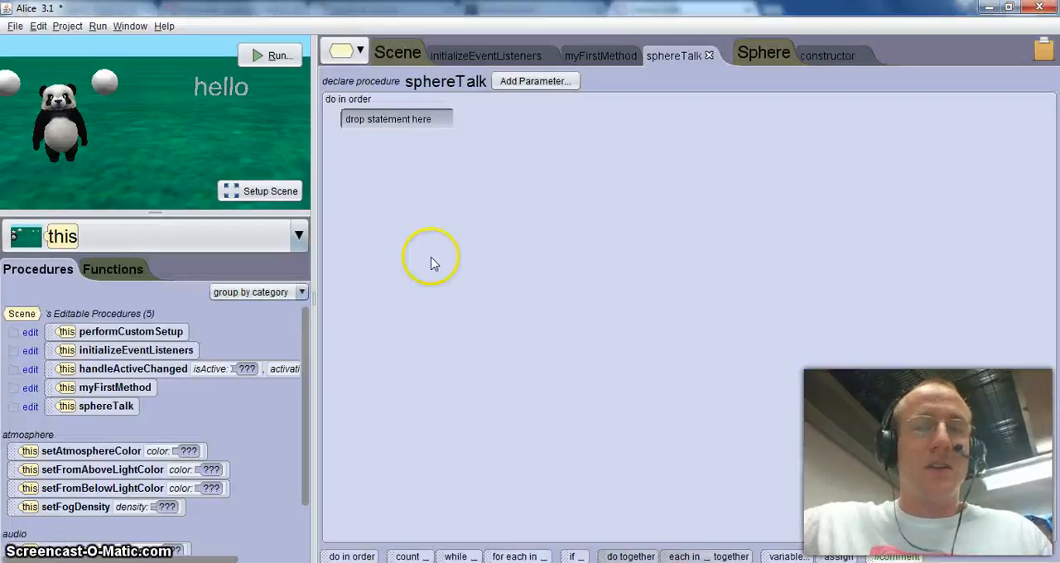
{"action": "mouse_move", "coordinate": [443, 135]}
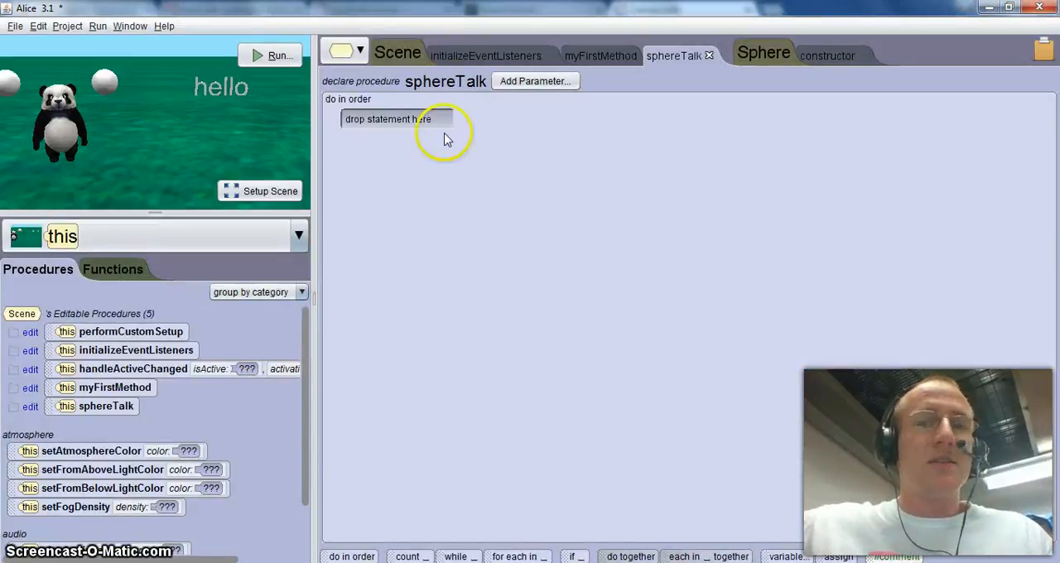
{"action": "mouse_move", "coordinate": [461, 124]}
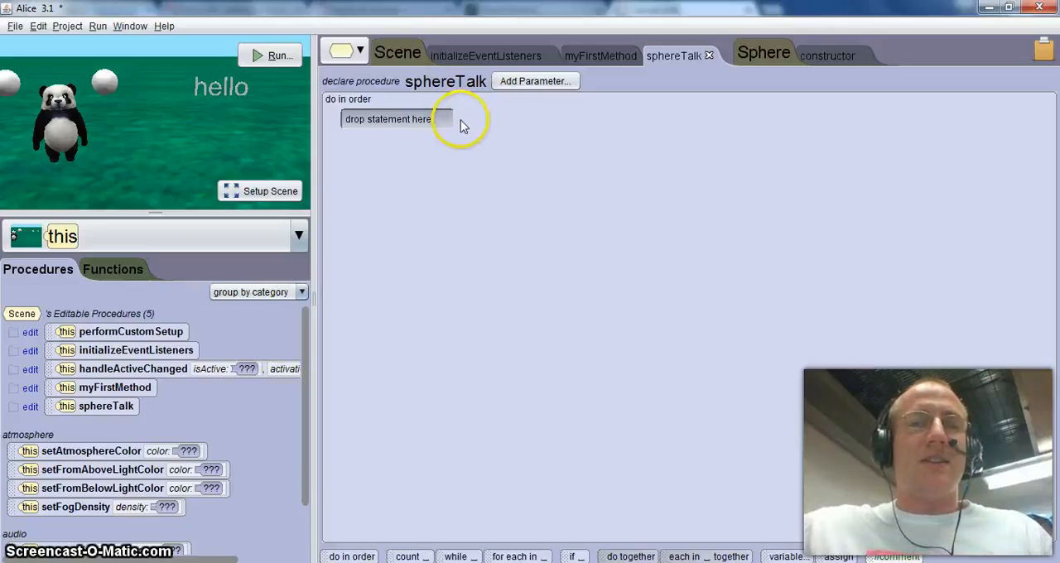
Add a panda say statement to sphereTalk starting with a custom opening text
{"action": "left_click", "coordinate": [298, 235]}
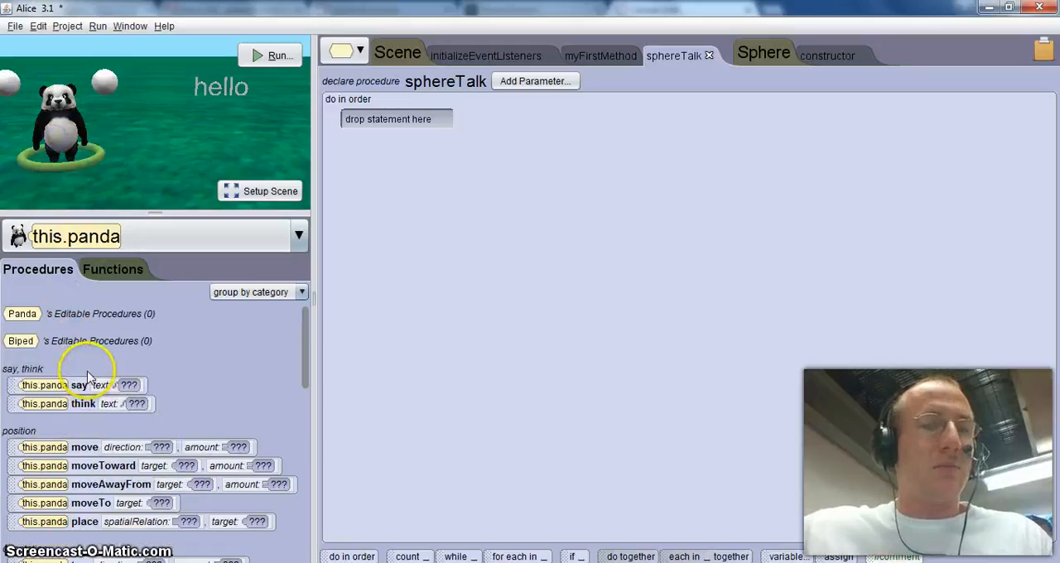
{"action": "left_click_drag", "start_coordinate": [79, 384], "coordinate": [397, 116]}
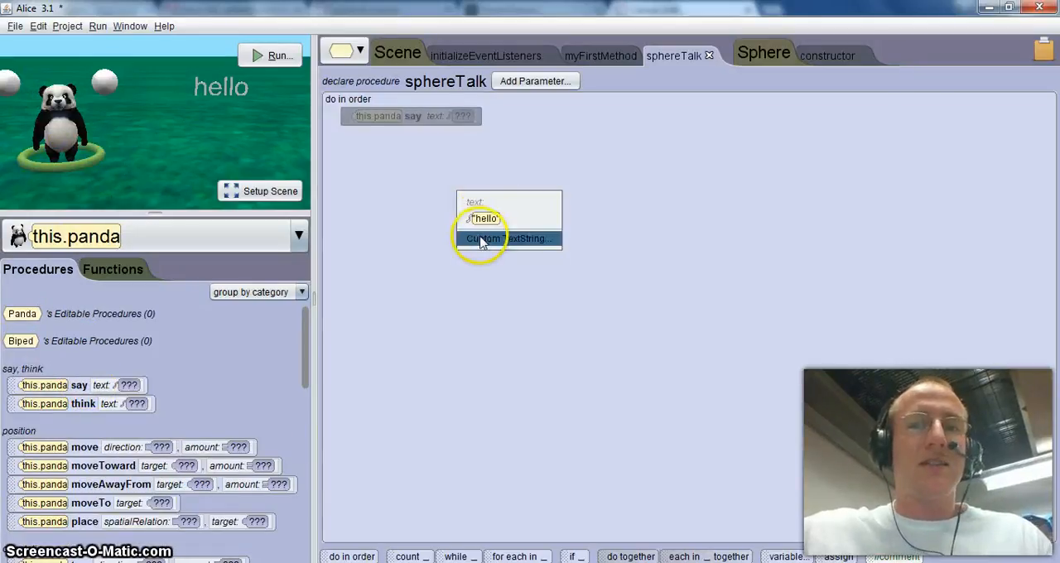
{"action": "left_click", "coordinate": [507, 238]}
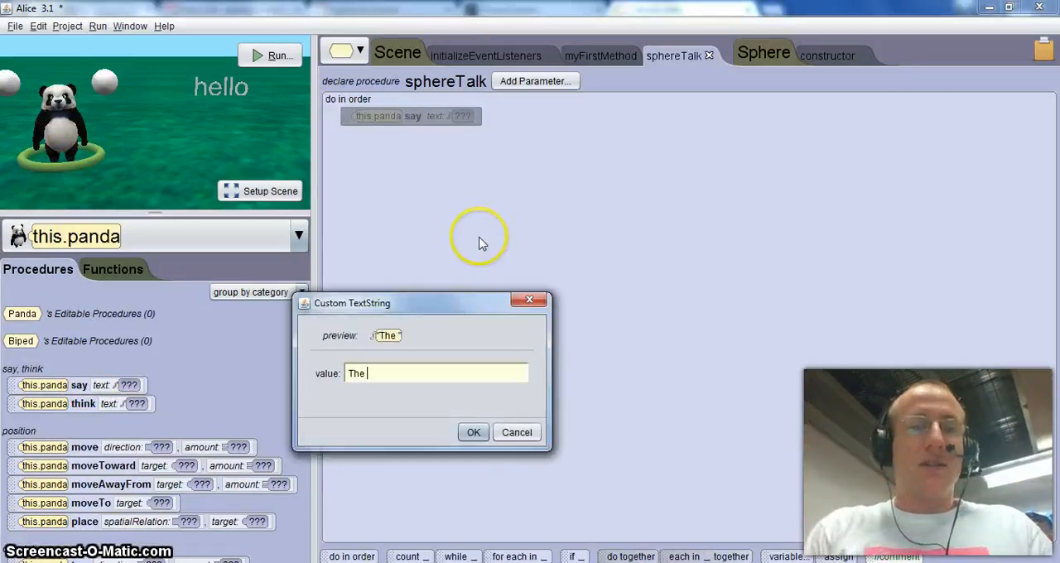
{"action": "mouse_move", "coordinate": [484, 241]}
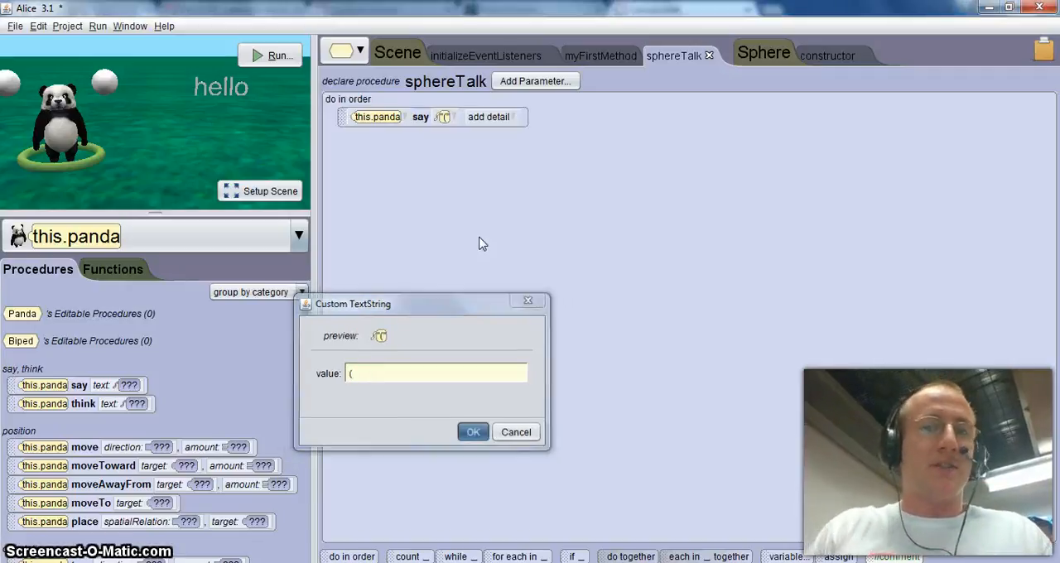
{"action": "left_click", "coordinate": [516, 430]}
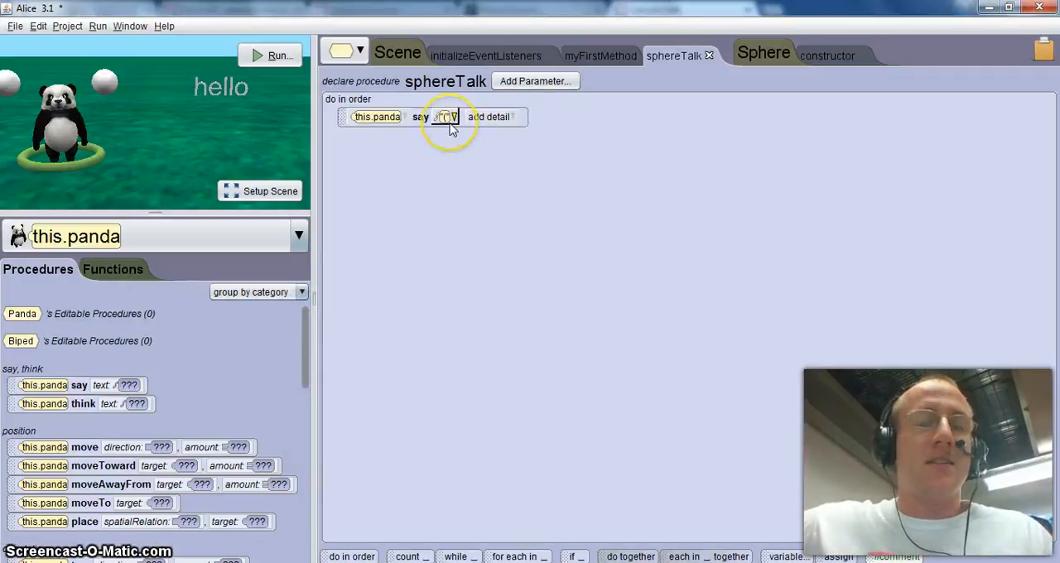
{"action": "left_click", "coordinate": [447, 116]}
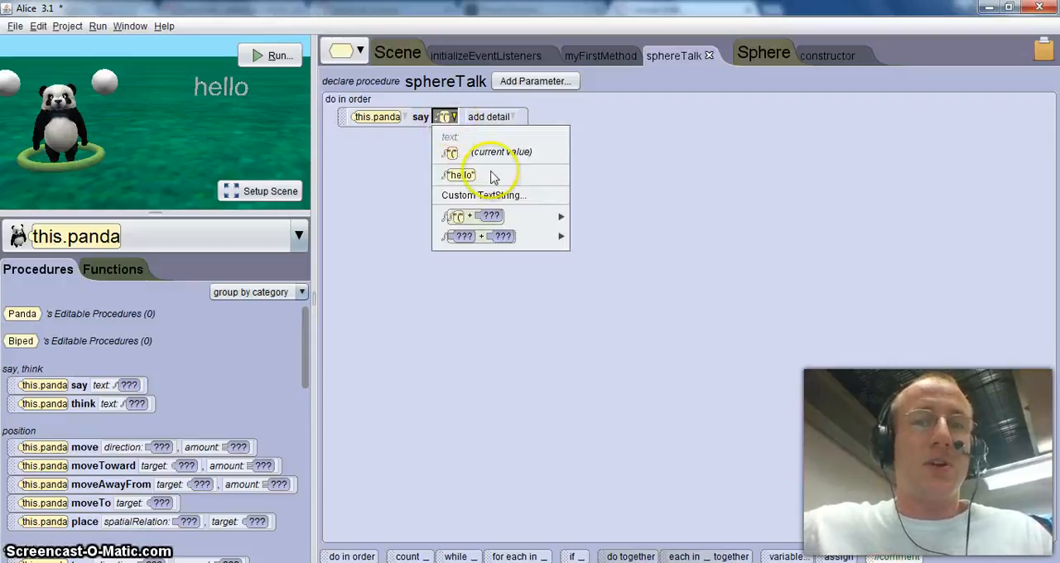
{"action": "mouse_move", "coordinate": [472, 215]}
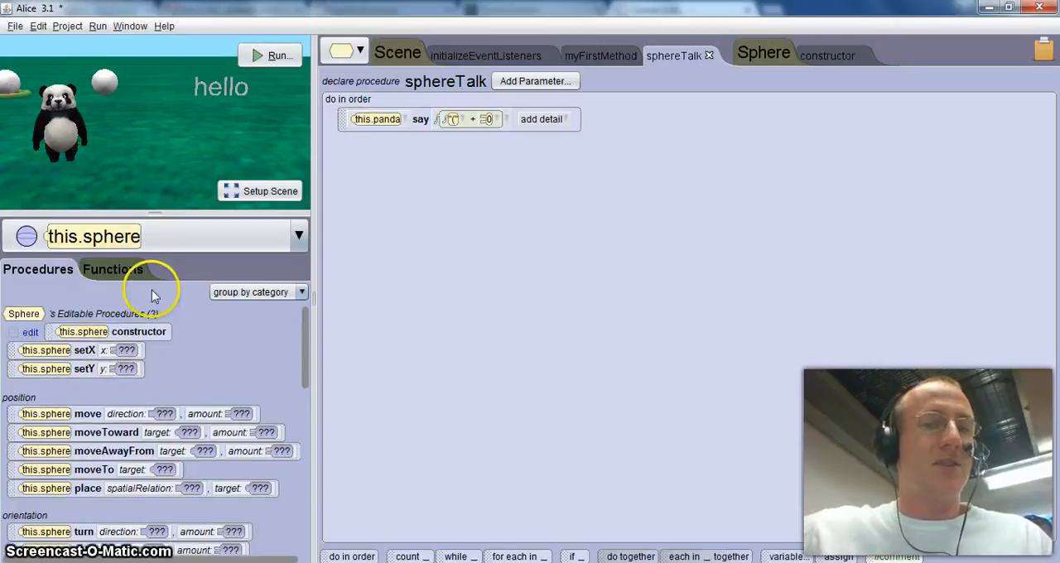
Extend the spoken text with sphere getX, a separator, sphere getY and a closing text
{"action": "left_click", "coordinate": [113, 269]}
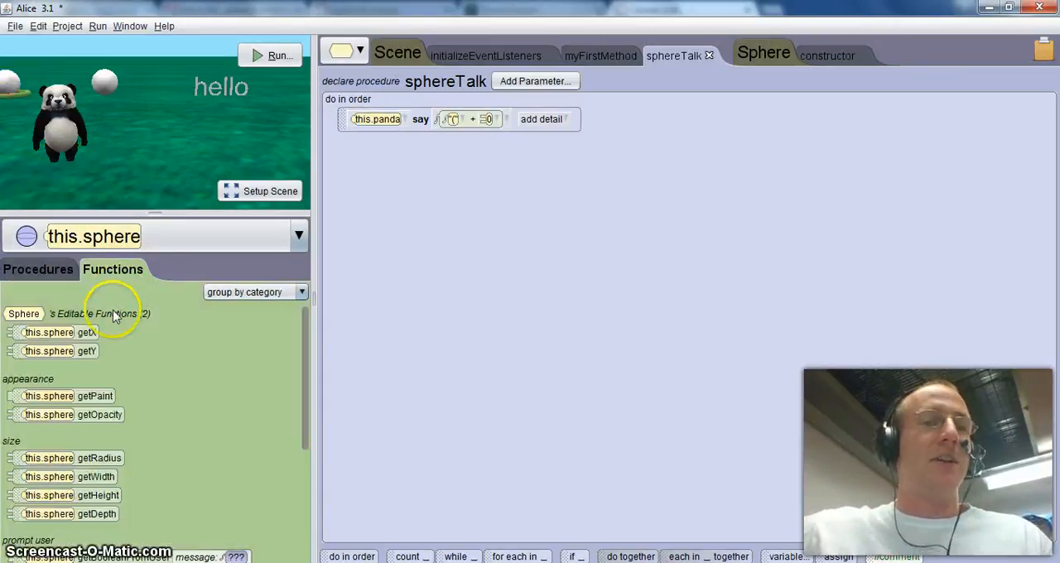
{"action": "left_click_drag", "start_coordinate": [50, 331], "coordinate": [522, 121]}
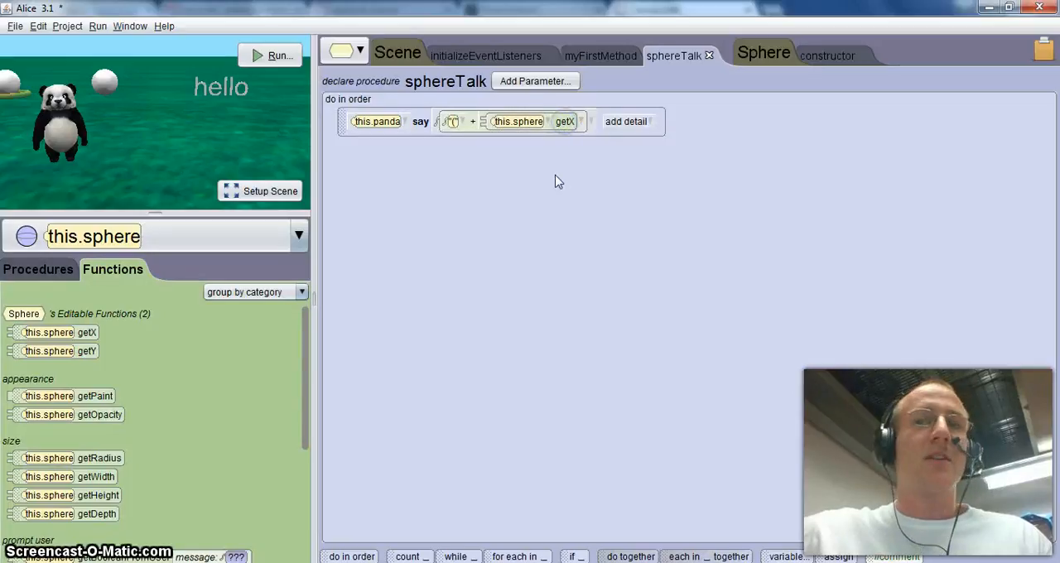
{"action": "left_click", "coordinate": [591, 123]}
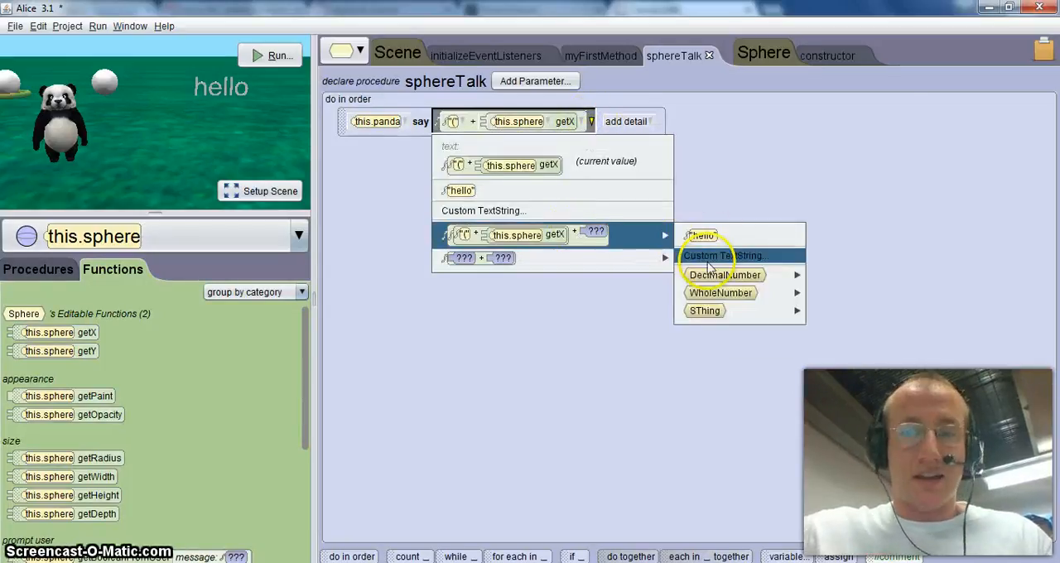
{"action": "left_click", "coordinate": [722, 255]}
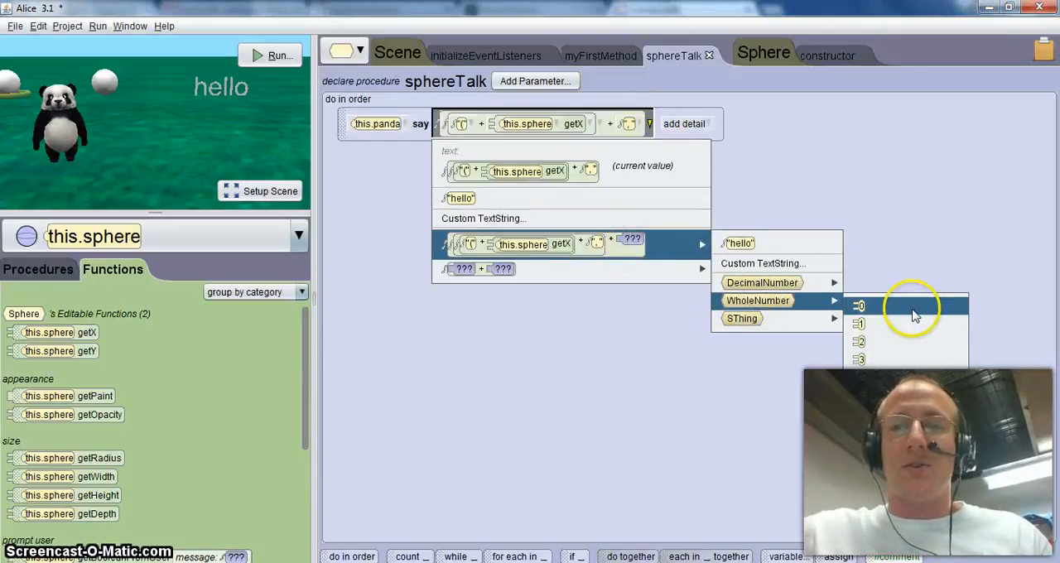
{"action": "left_click", "coordinate": [858, 323]}
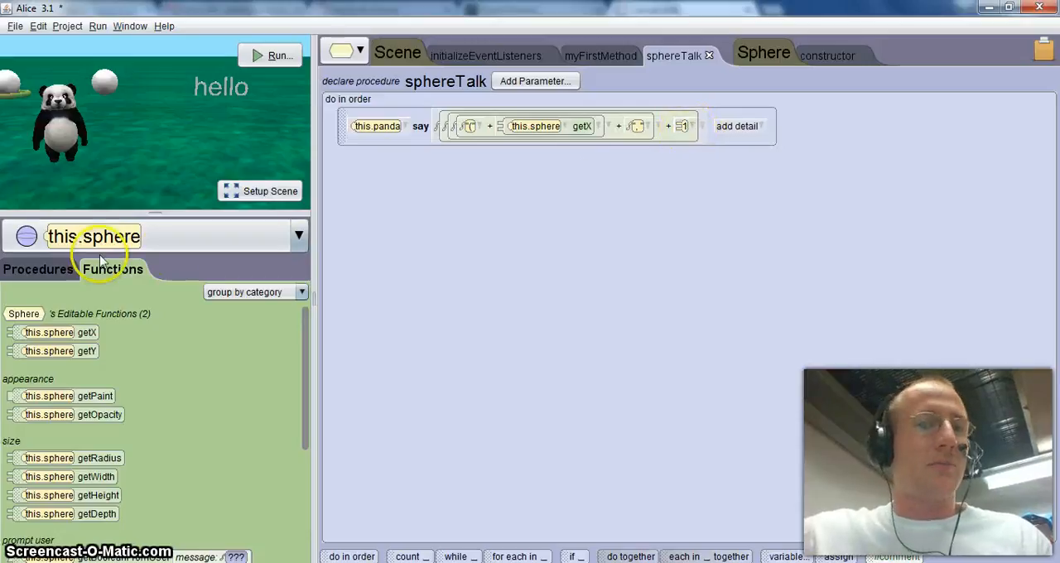
{"action": "left_click_drag", "start_coordinate": [60, 351], "coordinate": [720, 126]}
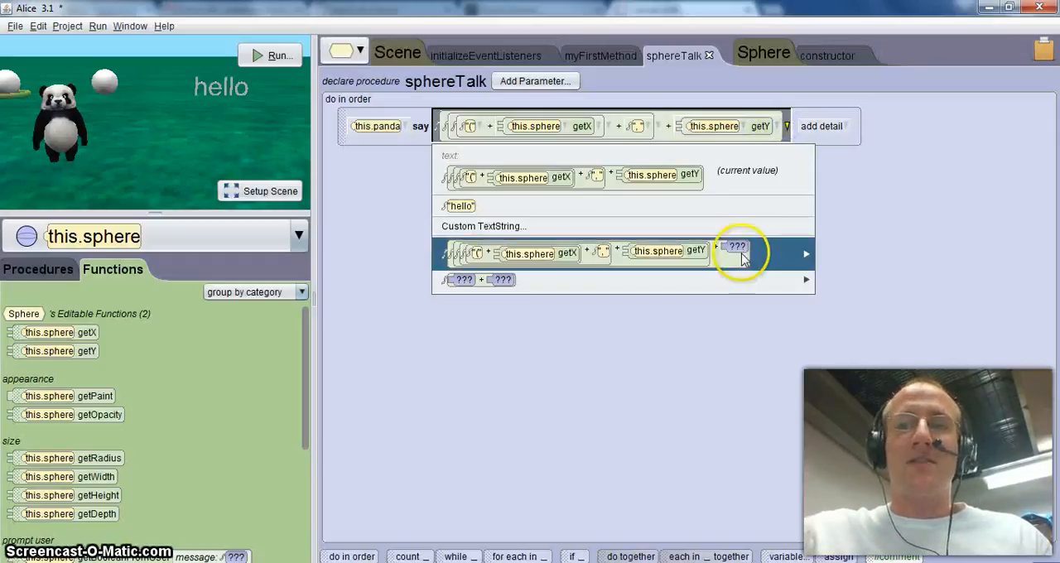
{"action": "left_click", "coordinate": [484, 225]}
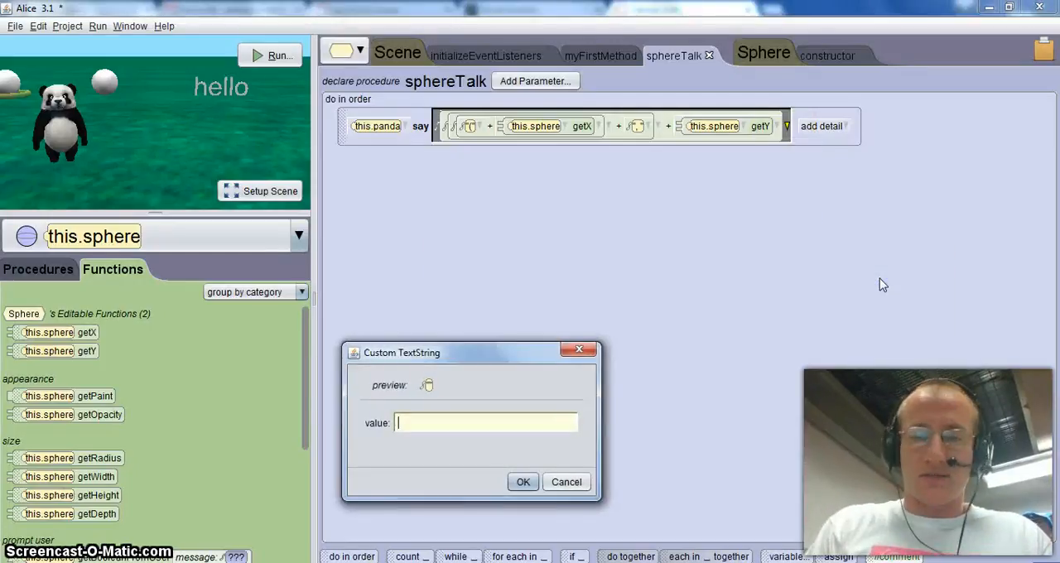
{"action": "left_click", "coordinate": [567, 482]}
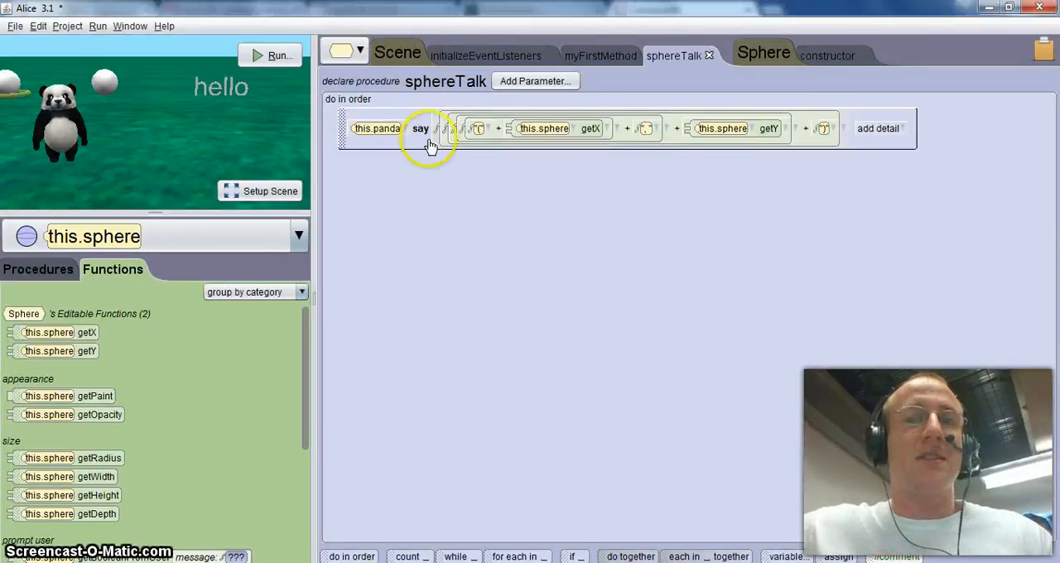
{"action": "left_click", "coordinate": [600, 56]}
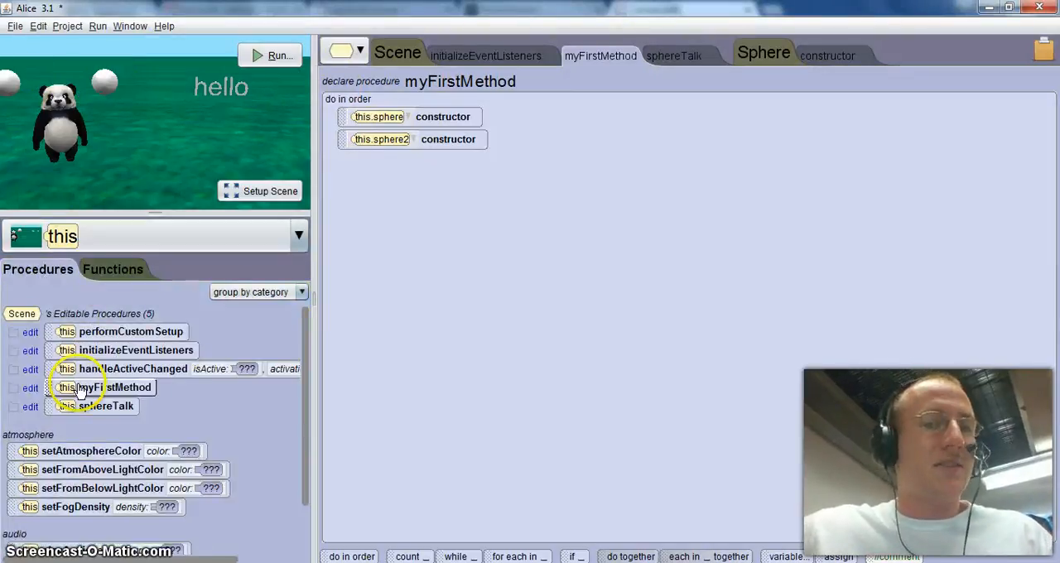
Call sphereTalk at the end of myFirstMethod and run, entering x and y so the panda says (1, 1)
{"action": "left_click_drag", "start_coordinate": [106, 405], "coordinate": [394, 162]}
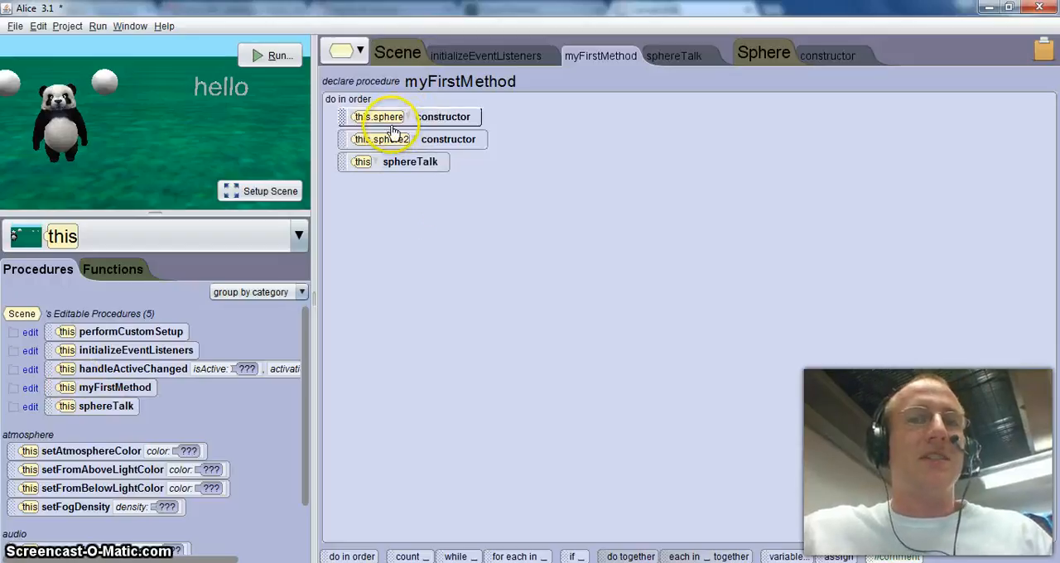
{"action": "mouse_move", "coordinate": [381, 174]}
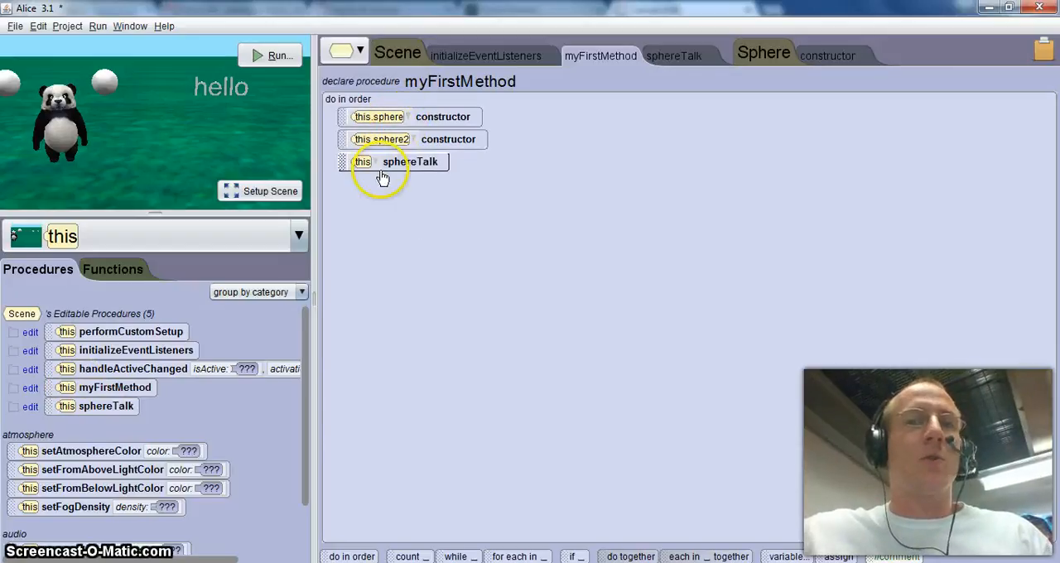
{"action": "left_click", "coordinate": [278, 54]}
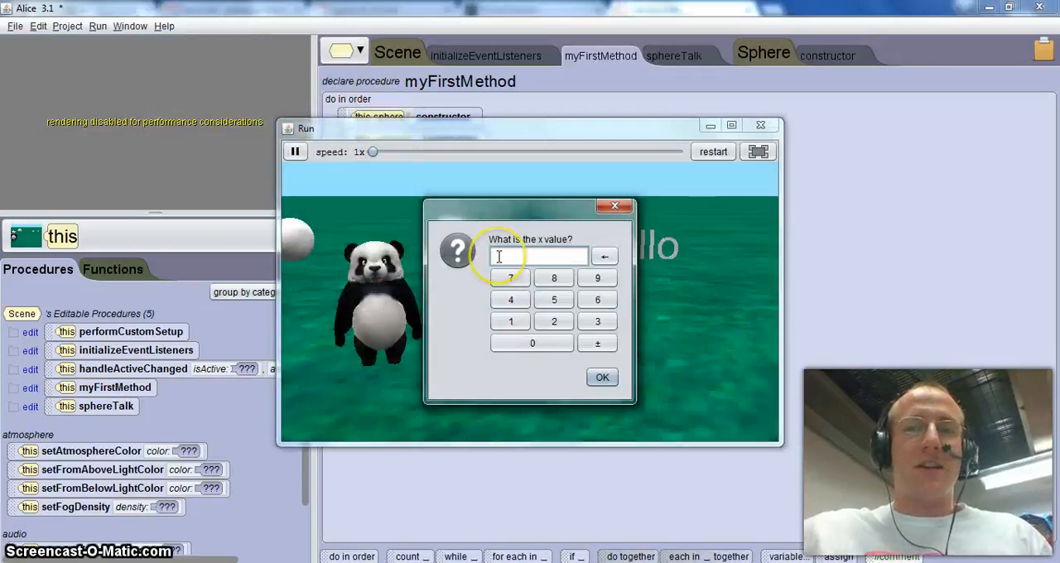
{"action": "left_click", "coordinate": [602, 376]}
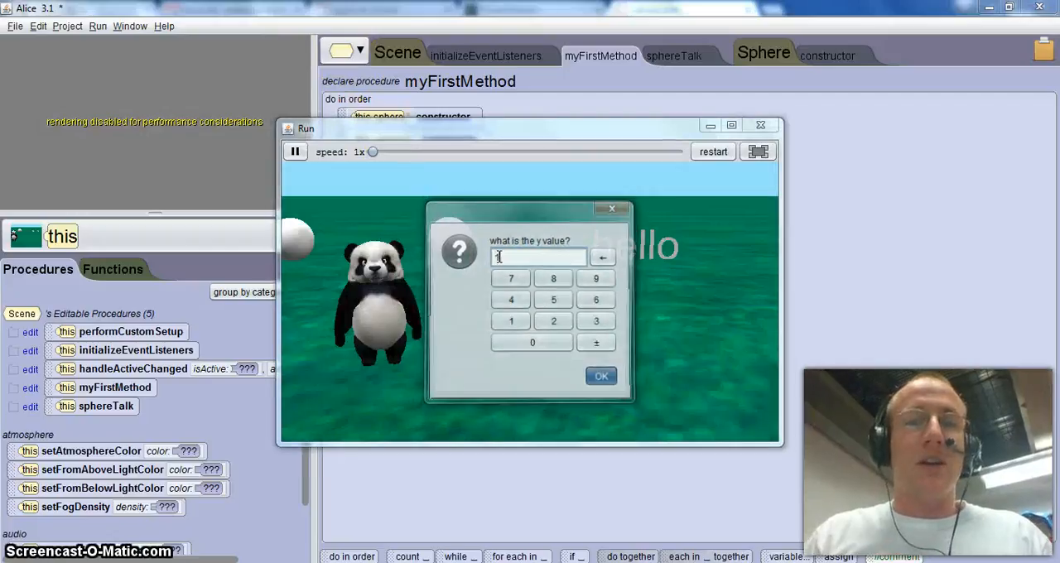
{"action": "left_click", "coordinate": [601, 374]}
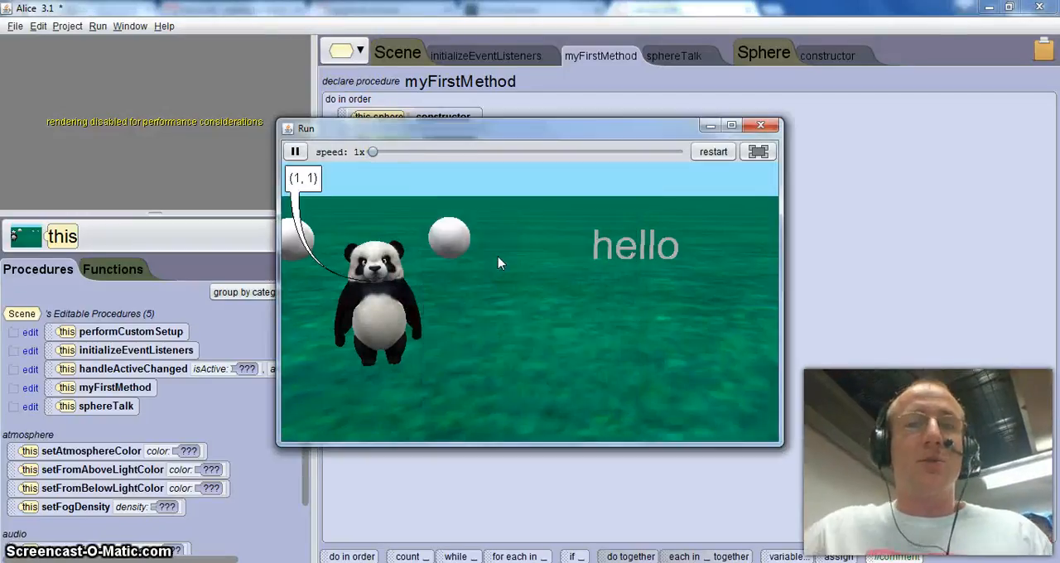
{"action": "mouse_move", "coordinate": [841, 140]}
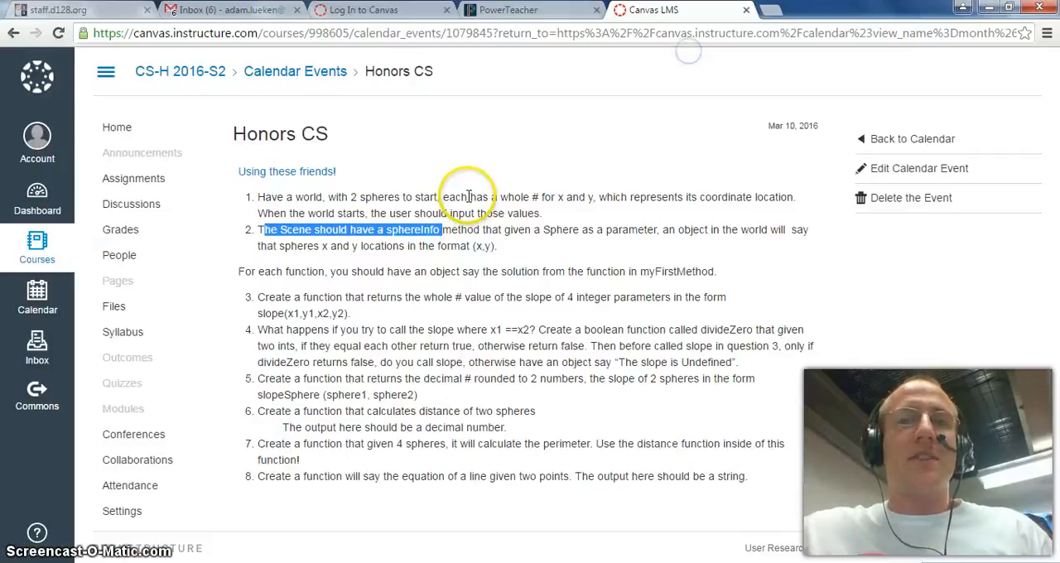
{"action": "left_click_drag", "start_coordinate": [444, 229], "coordinate": [662, 245]}
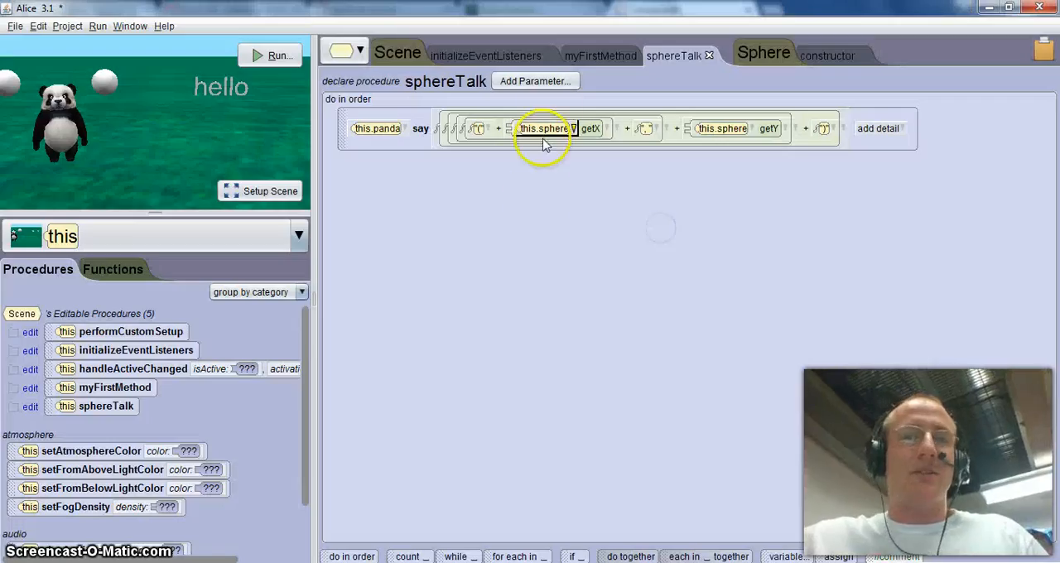
Add a Sphere parameter named whichSphere to sphereTalk, agreeing to update invocations
{"action": "left_click", "coordinate": [534, 80]}
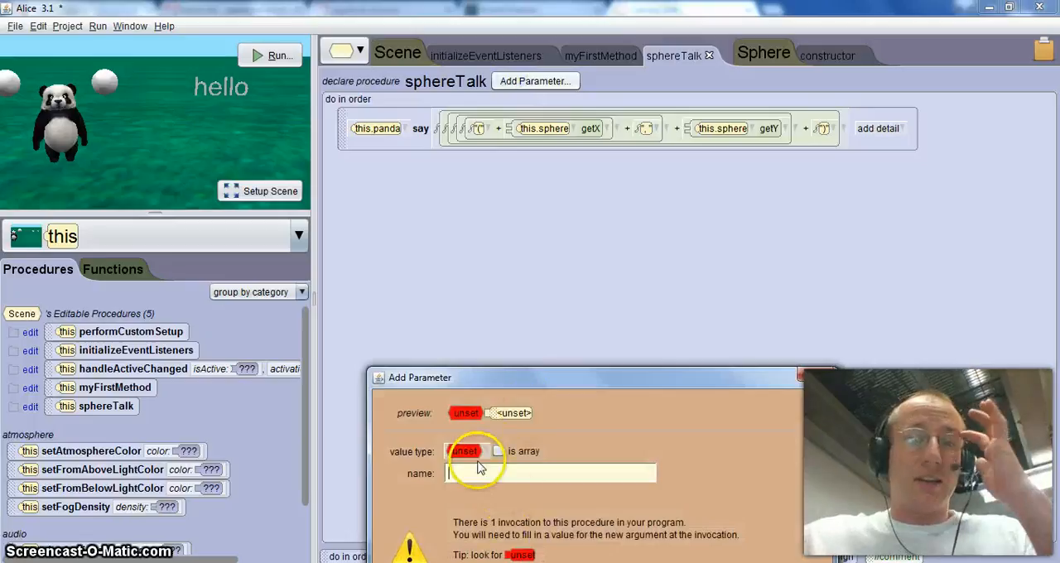
{"action": "left_click", "coordinate": [465, 451]}
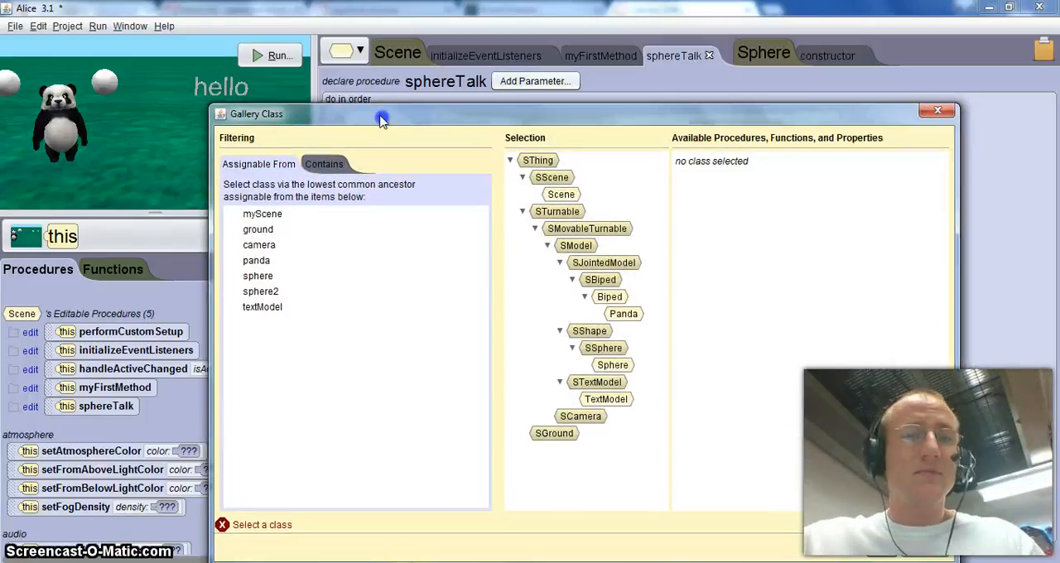
{"action": "left_click", "coordinate": [259, 275]}
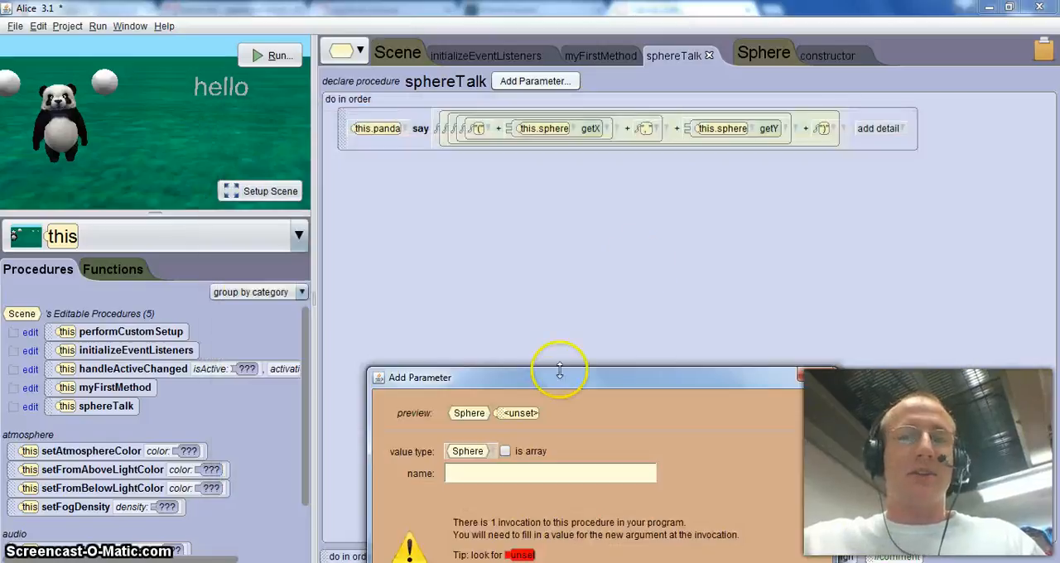
{"action": "type", "text": "whic"}
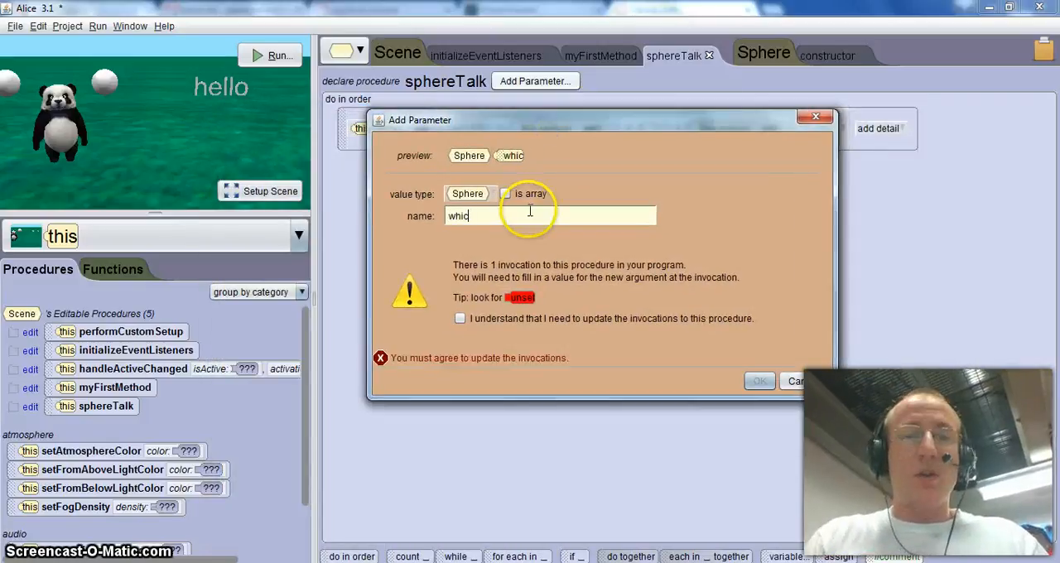
{"action": "type", "text": "hSphere"}
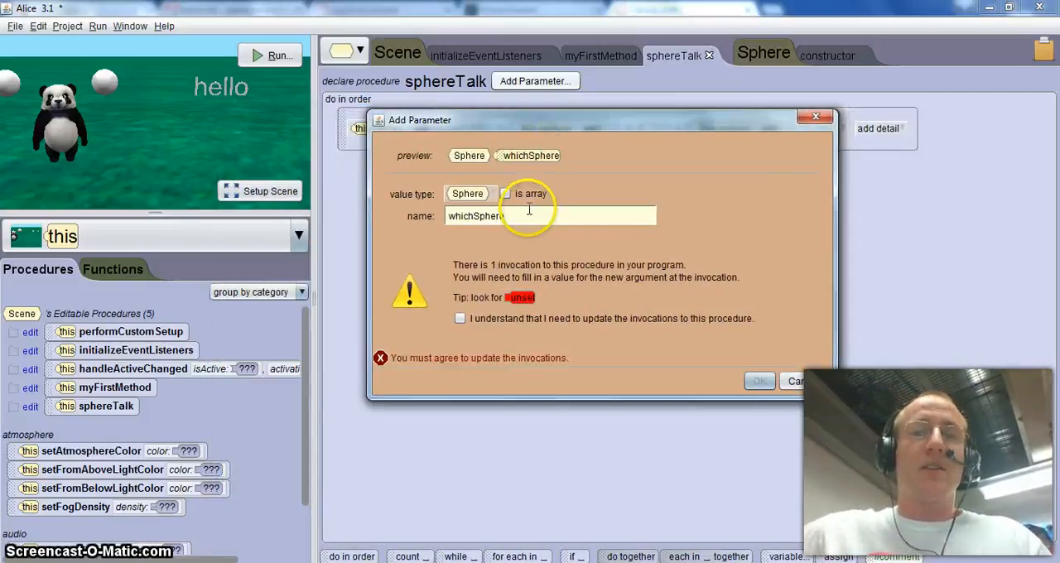
{"action": "left_click", "coordinate": [758, 381]}
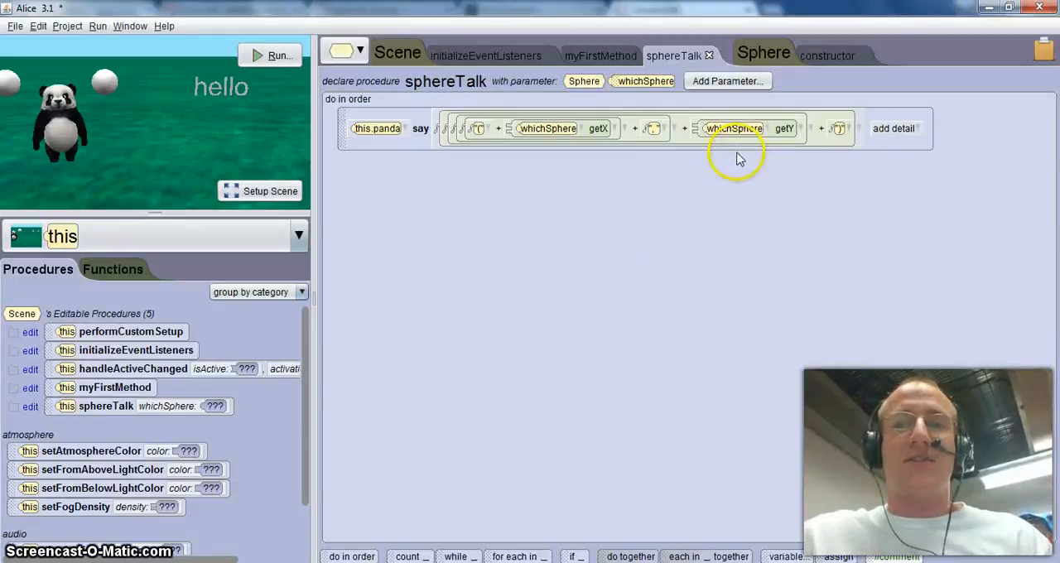
{"action": "mouse_move", "coordinate": [735, 129]}
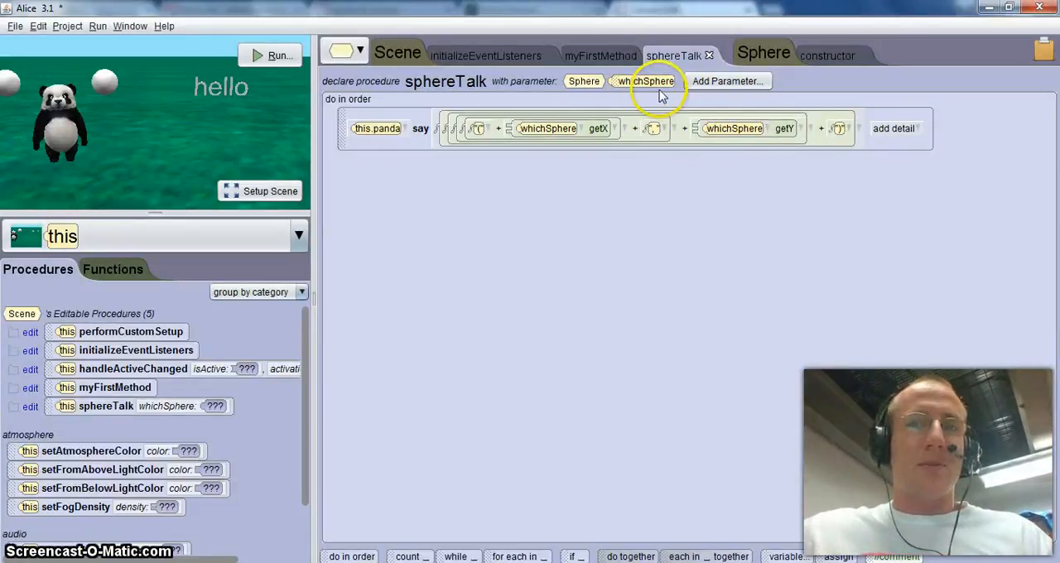
{"action": "left_click", "coordinate": [599, 56]}
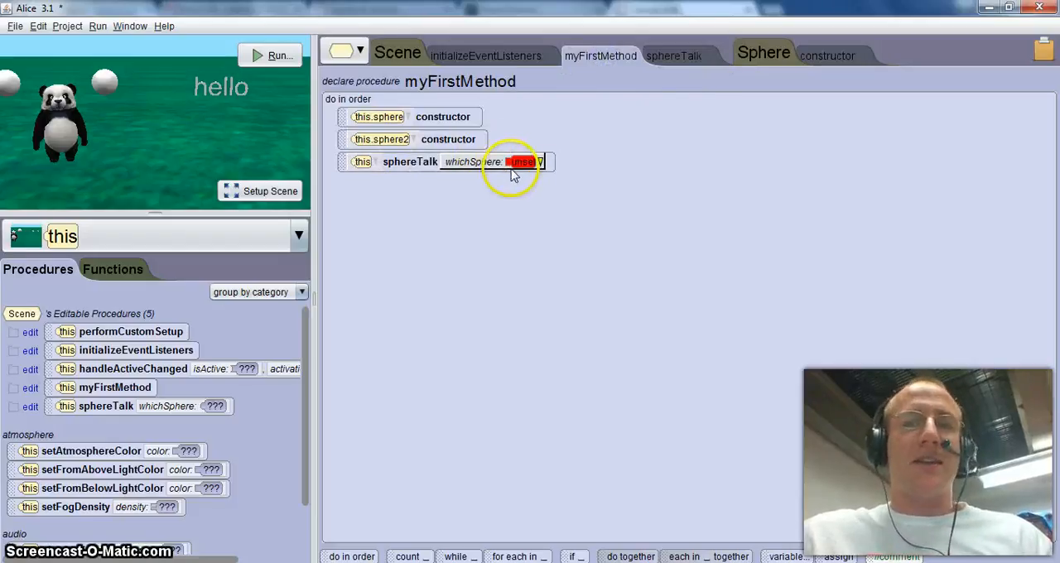
Pass this.sphere to sphereTalk, duplicate the call, and pass this.sphere2 to the copy
{"action": "left_click", "coordinate": [521, 162]}
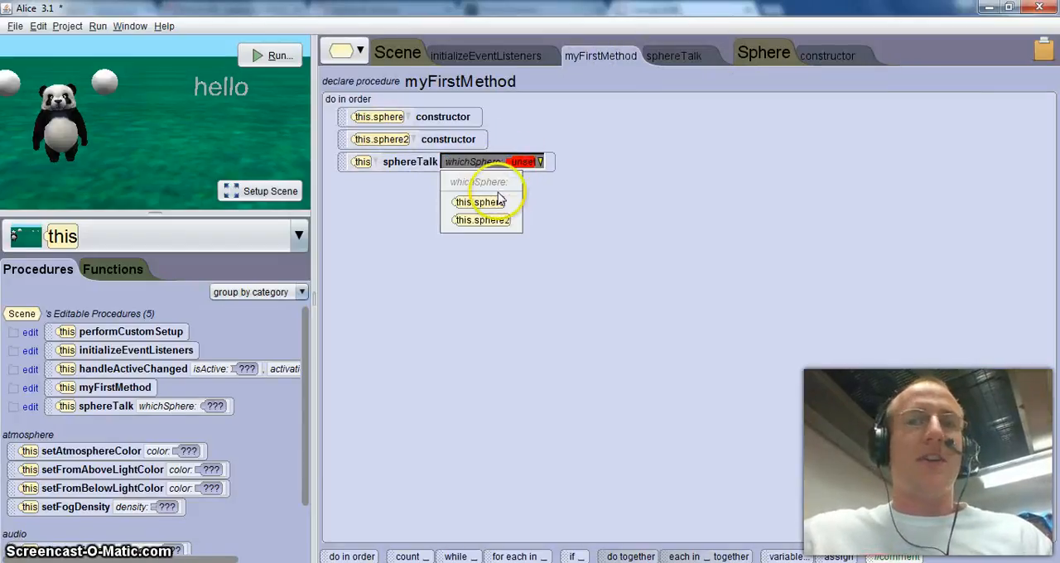
{"action": "left_click", "coordinate": [480, 202]}
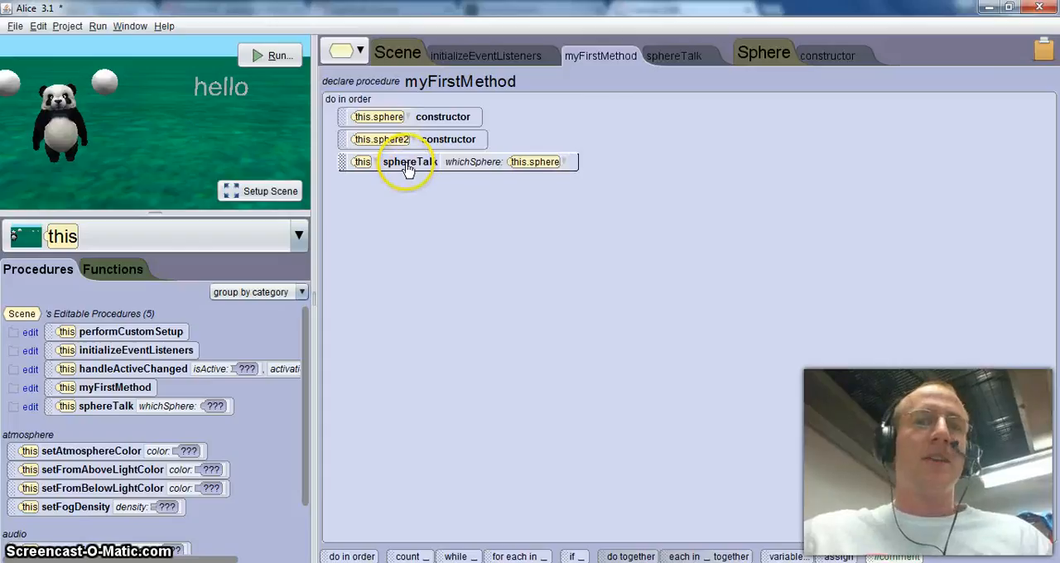
{"action": "right_click", "coordinate": [405, 163]}
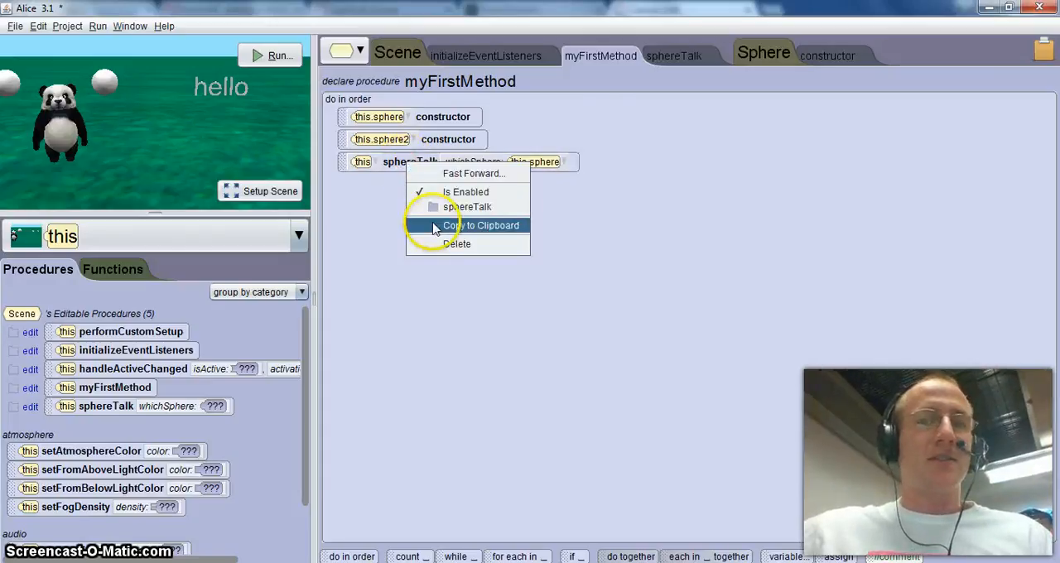
{"action": "left_click", "coordinate": [481, 226]}
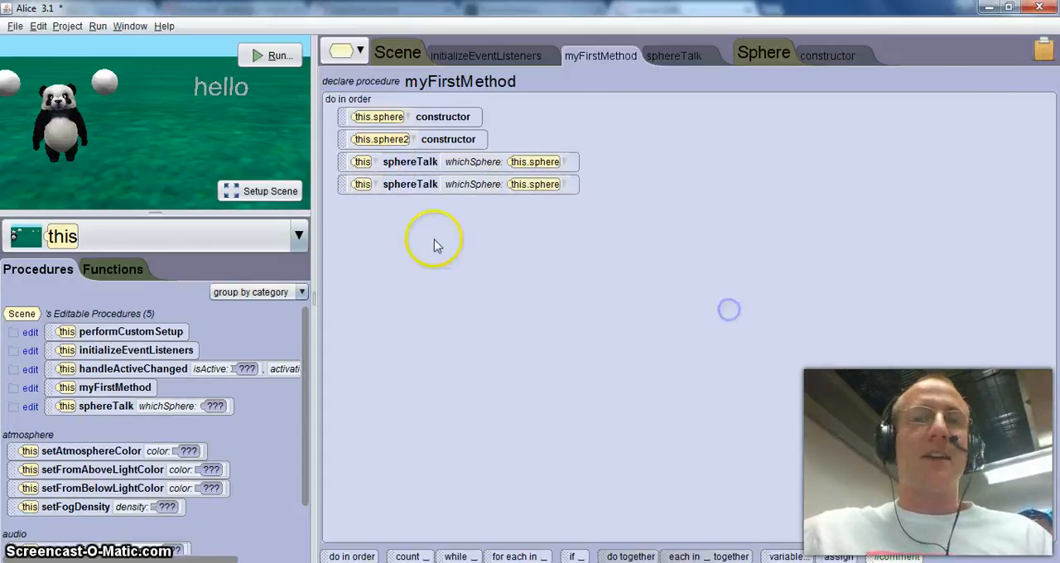
{"action": "left_click", "coordinate": [536, 184]}
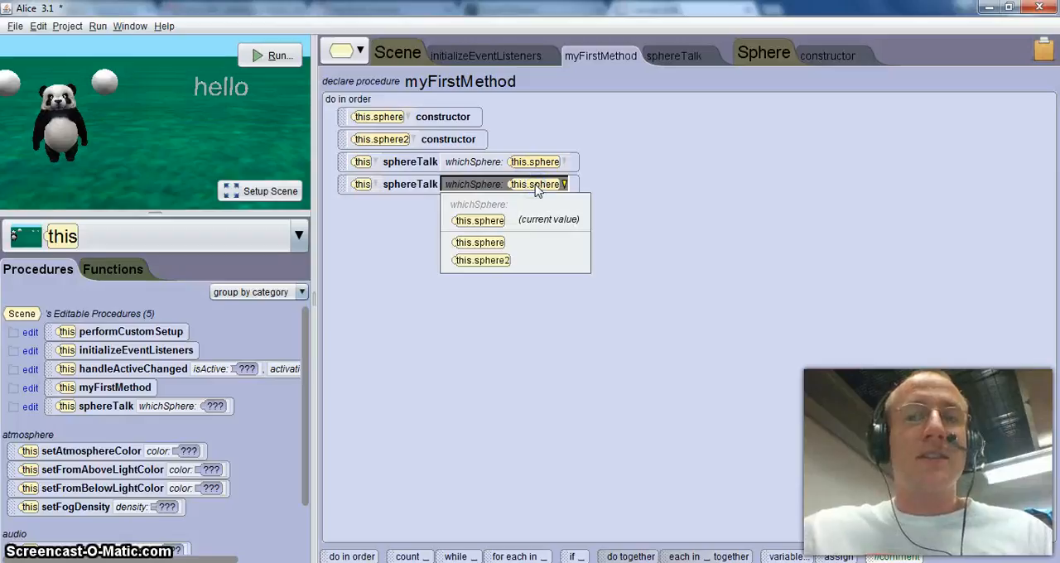
{"action": "left_click", "coordinate": [482, 260]}
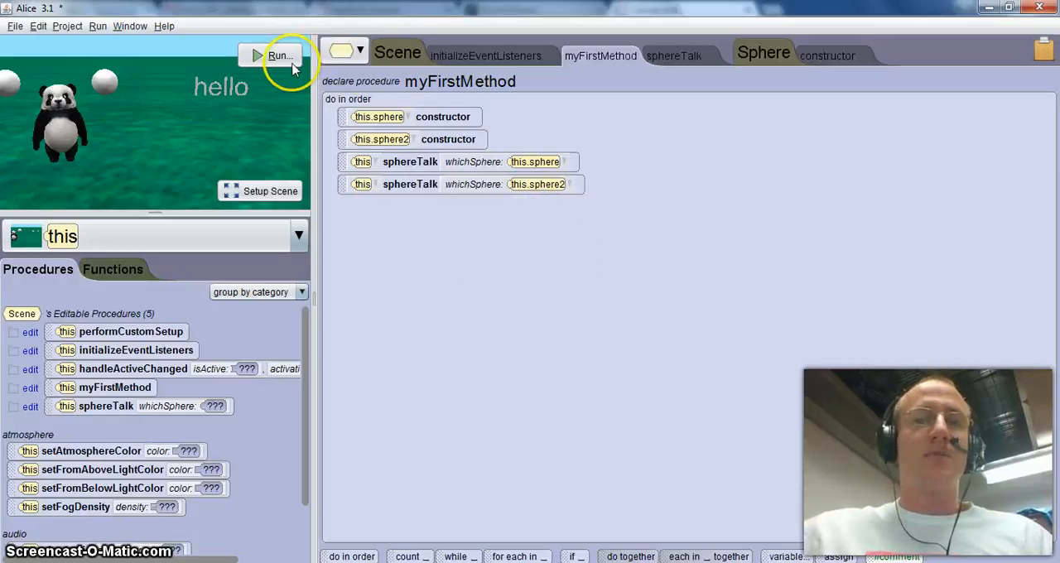
Run the world to test both sphereTalk calls, then close it
{"action": "left_click", "coordinate": [280, 56]}
{"action": "type", "text": "2"}
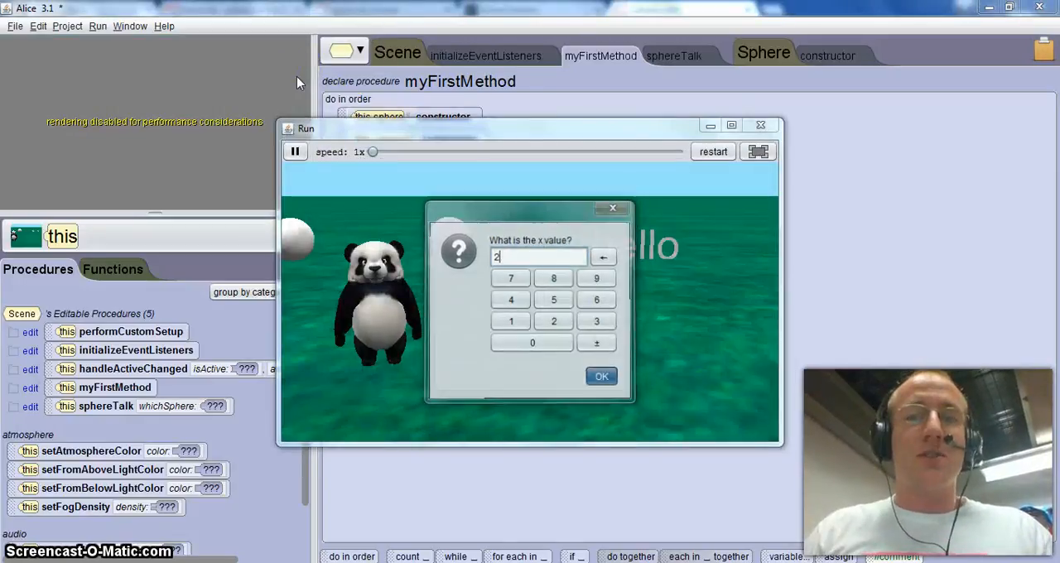
{"action": "left_click", "coordinate": [601, 376]}
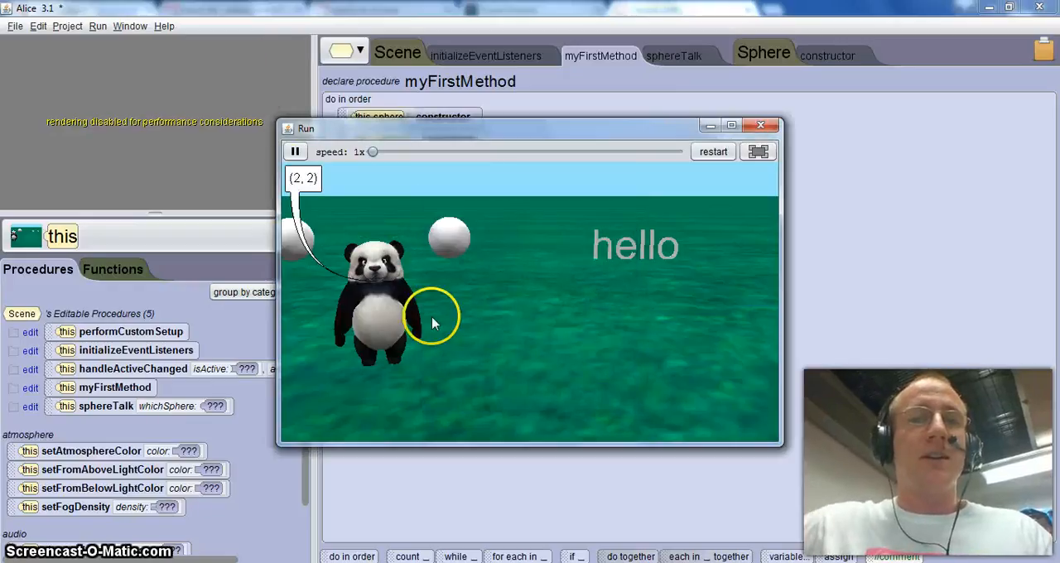
{"action": "left_click", "coordinate": [761, 126]}
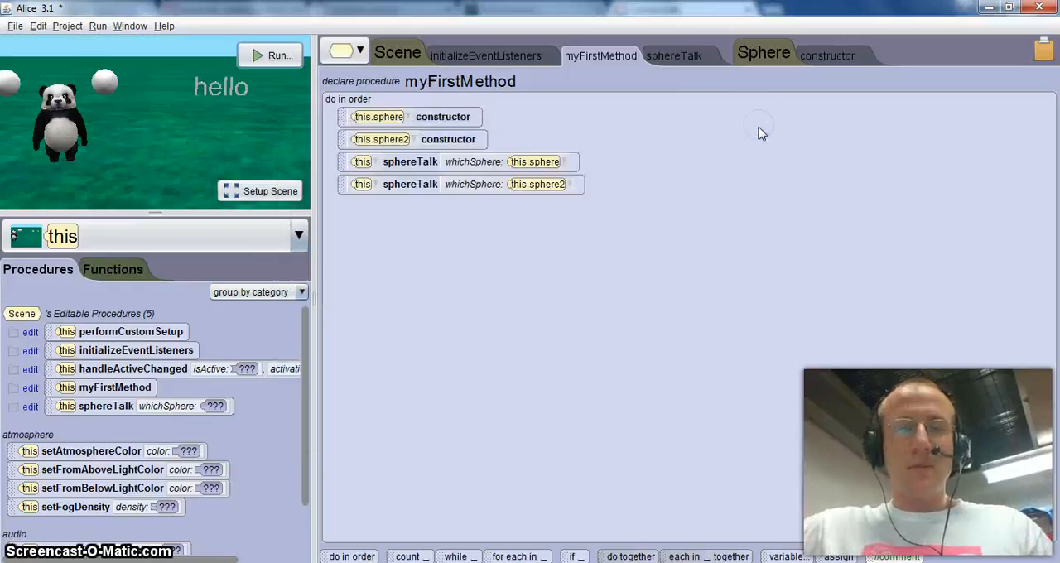